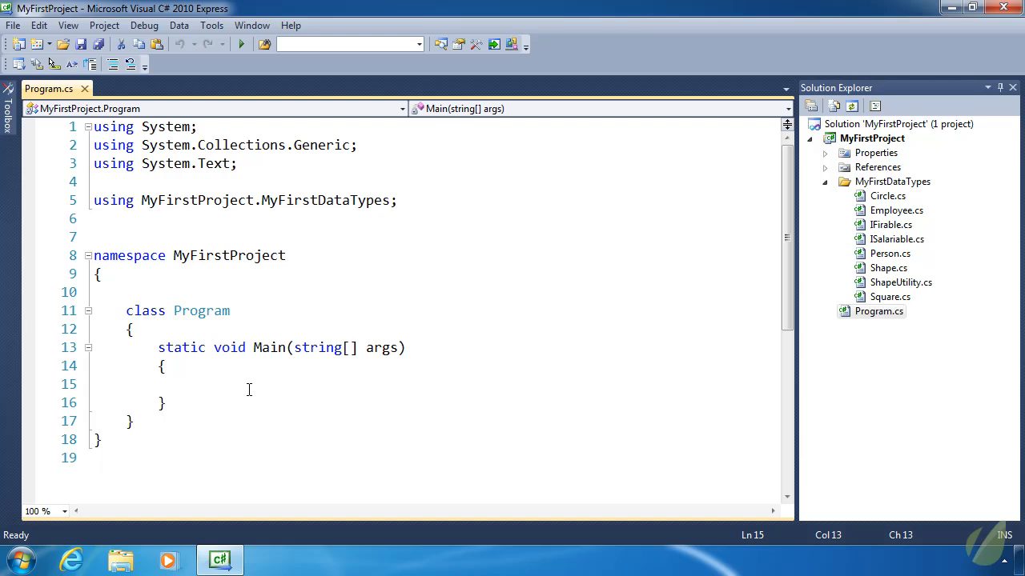
Step: Write DayOfWeek day = DayOfWeek.Friday; in Main, save, then comment the line out
{"action": "left_click", "coordinate": [189, 384]}
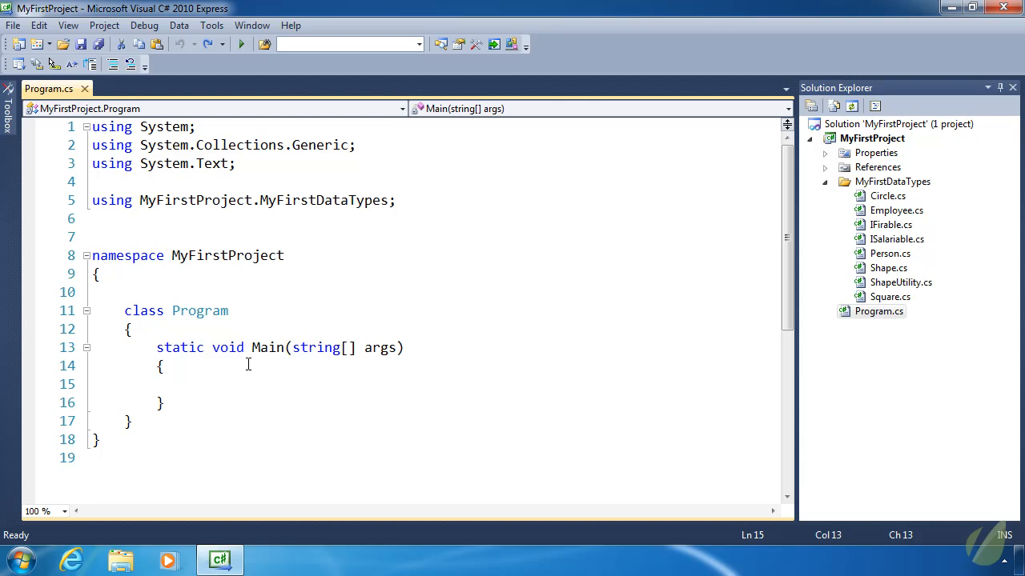
{"action": "type", "text": "DayOfWeek"}
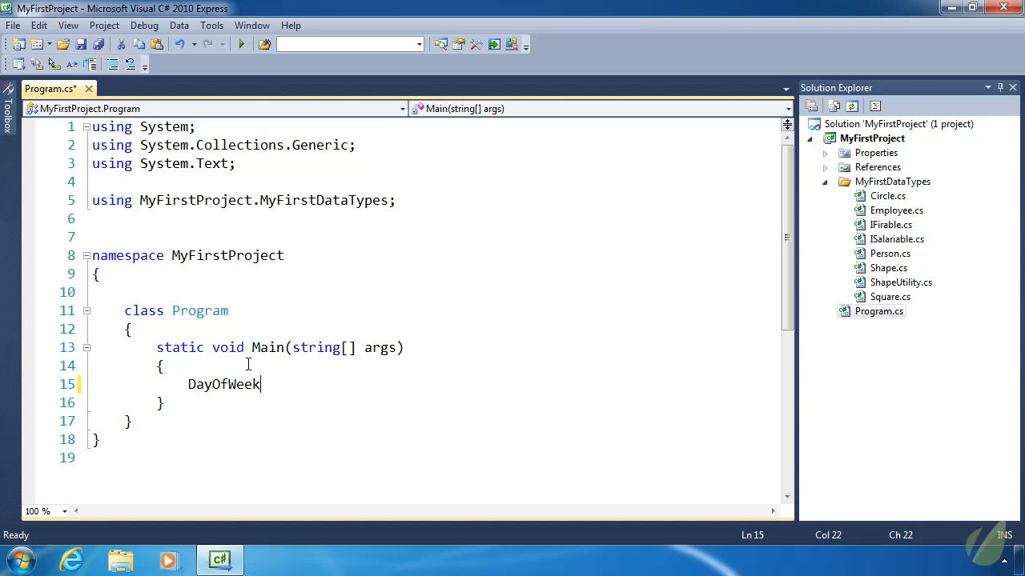
{"action": "double_click", "coordinate": [225, 384]}
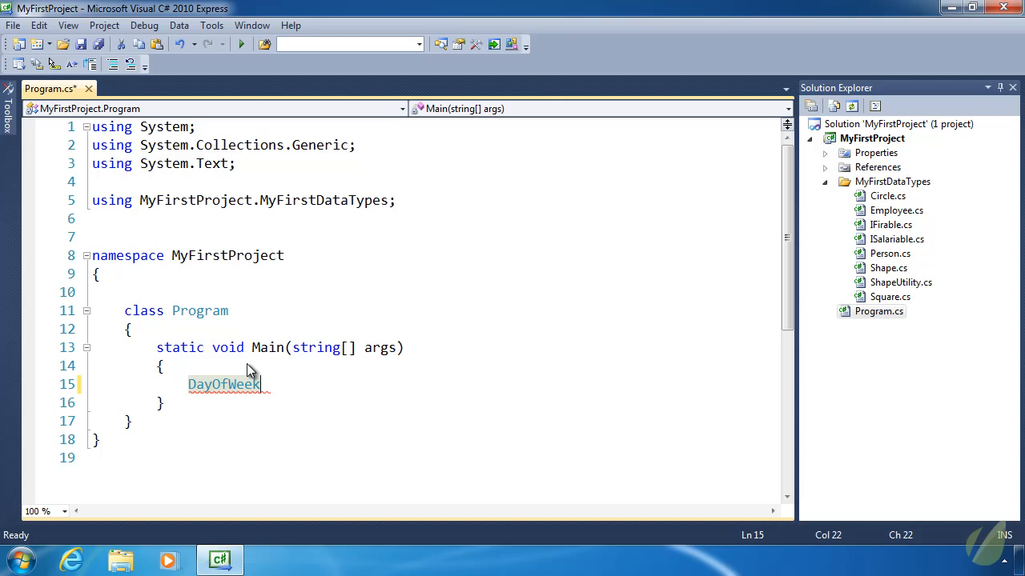
{"action": "type", "text": "."}
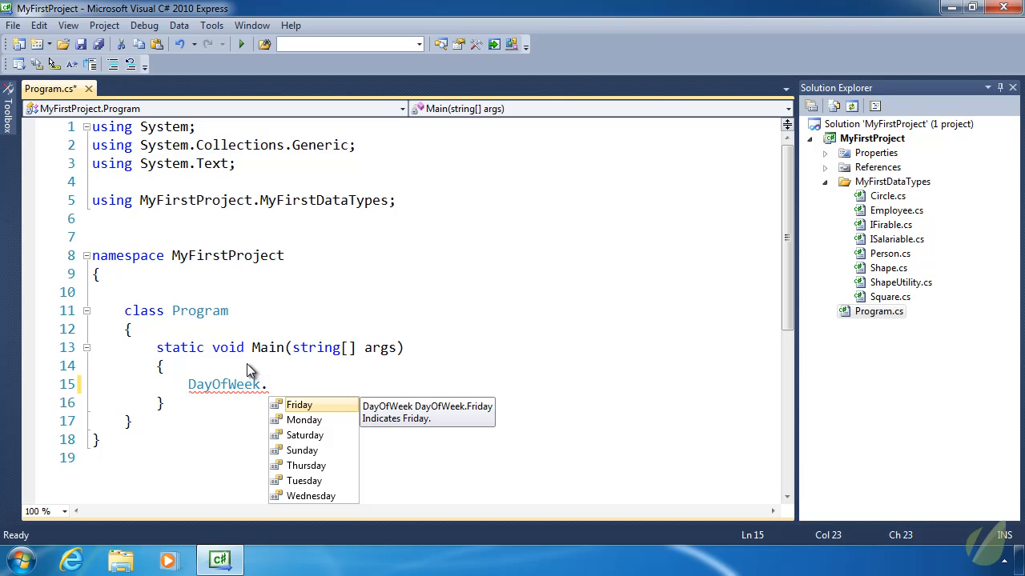
{"action": "type", "text": "Friday;"}
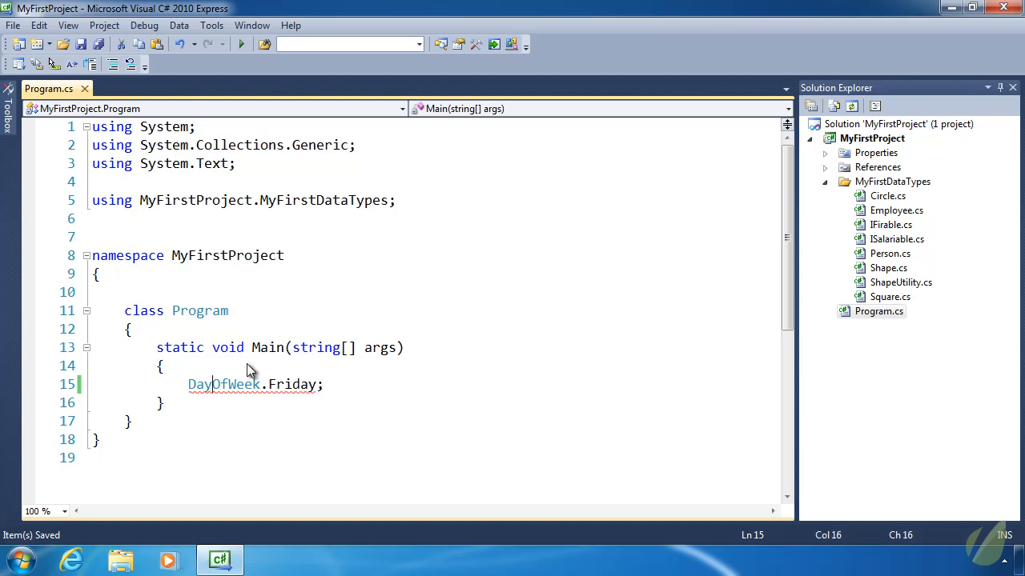
{"action": "type", "text": "Day"}
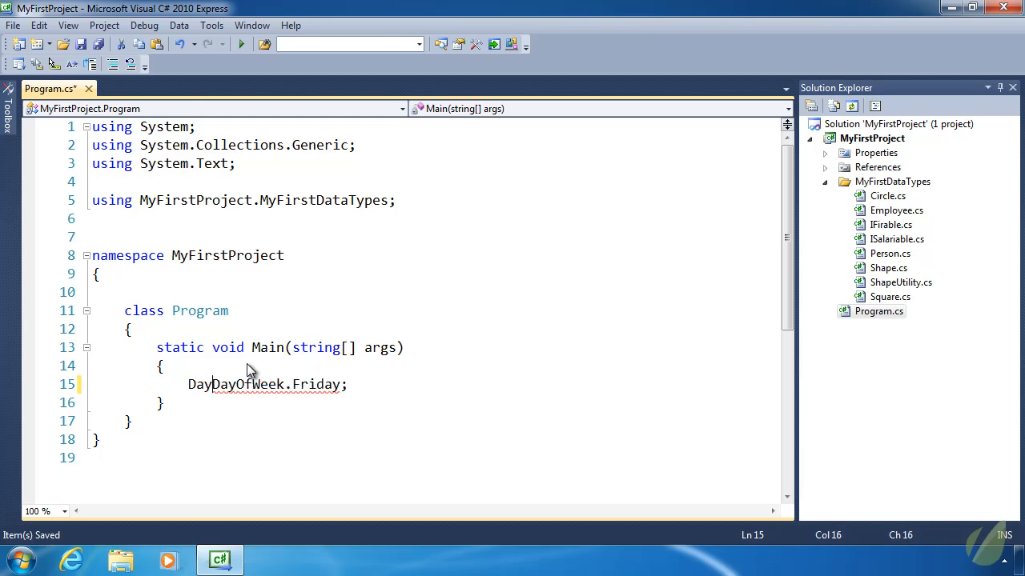
{"action": "type", "text": "OfWeek"}
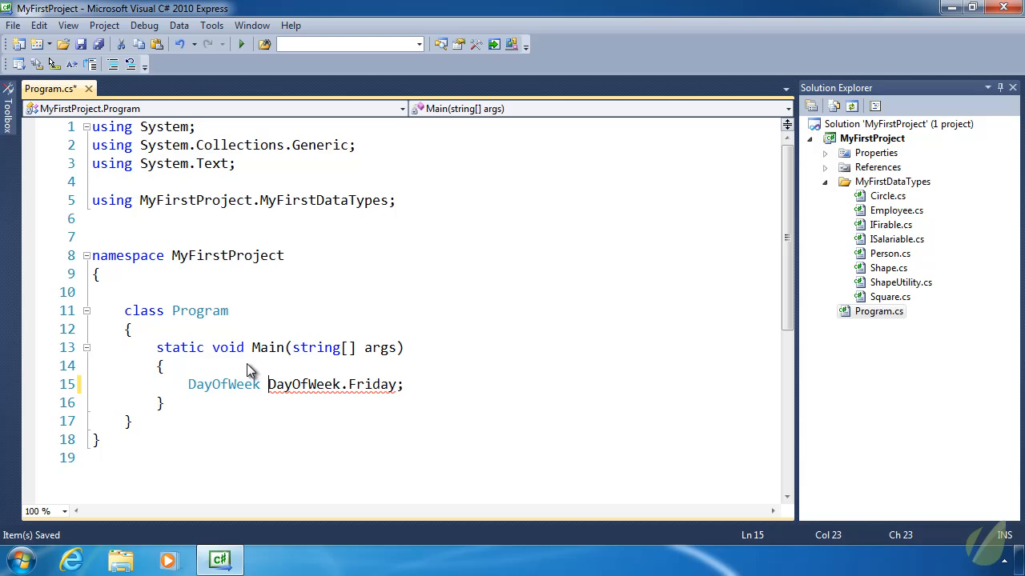
{"action": "type", "text": "day ="}
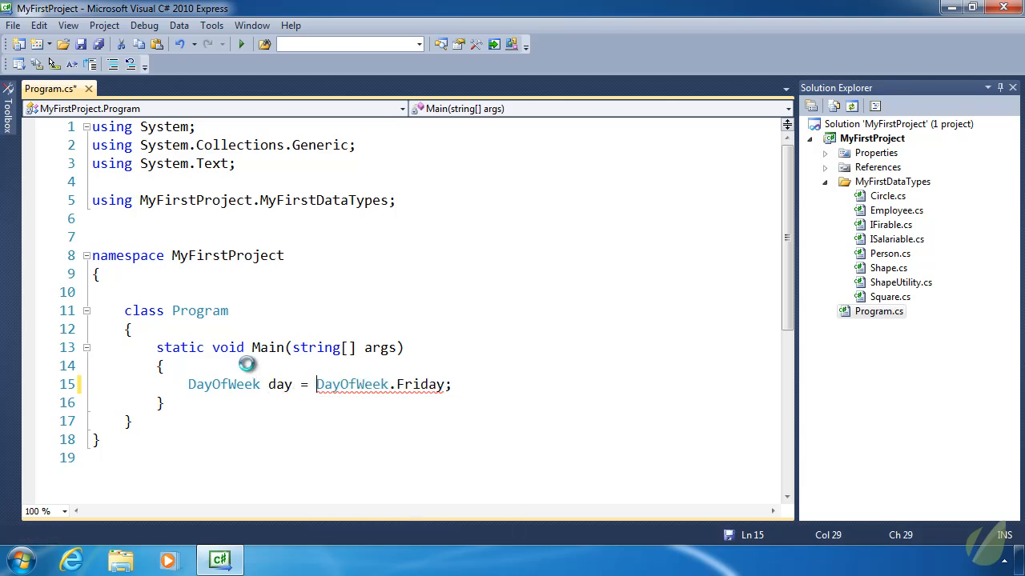
{"action": "key", "text": "ctrl+s"}
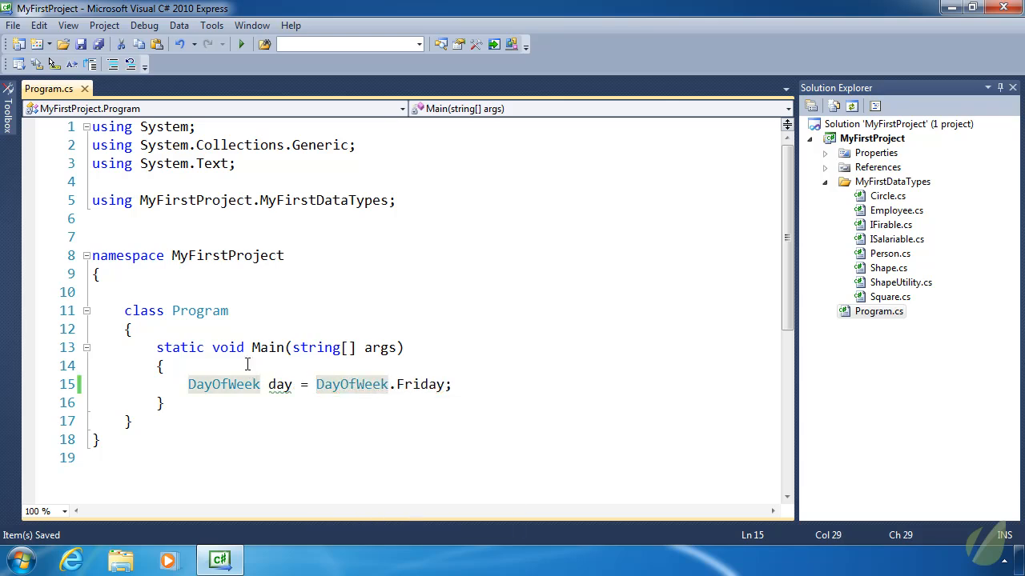
{"action": "double_click", "coordinate": [419, 384]}
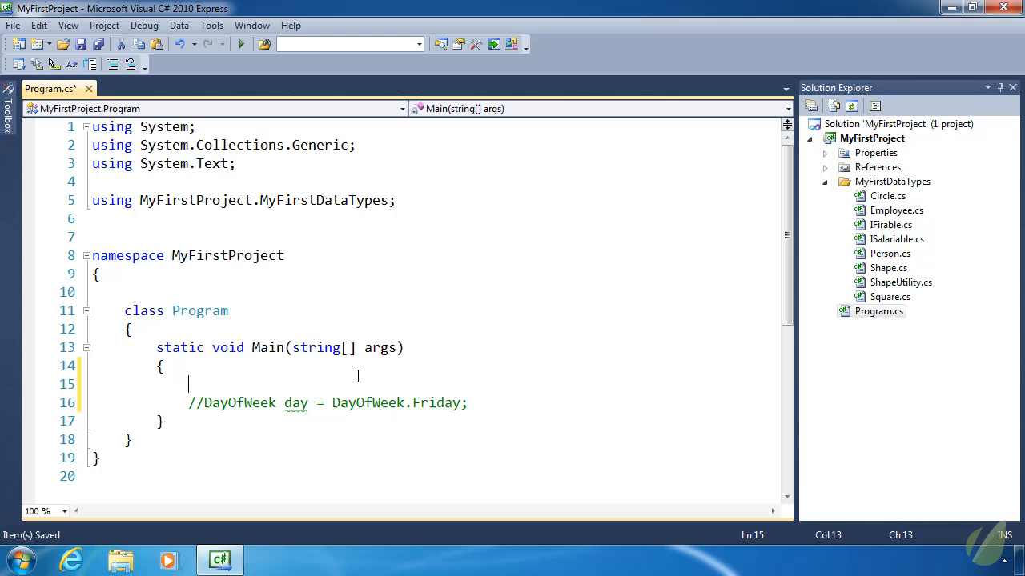
Step: Add string day = "Friday"; and an if (day == "Fridray") block with a // do something comment
{"action": "type", "text": "string day = \"Friday"}
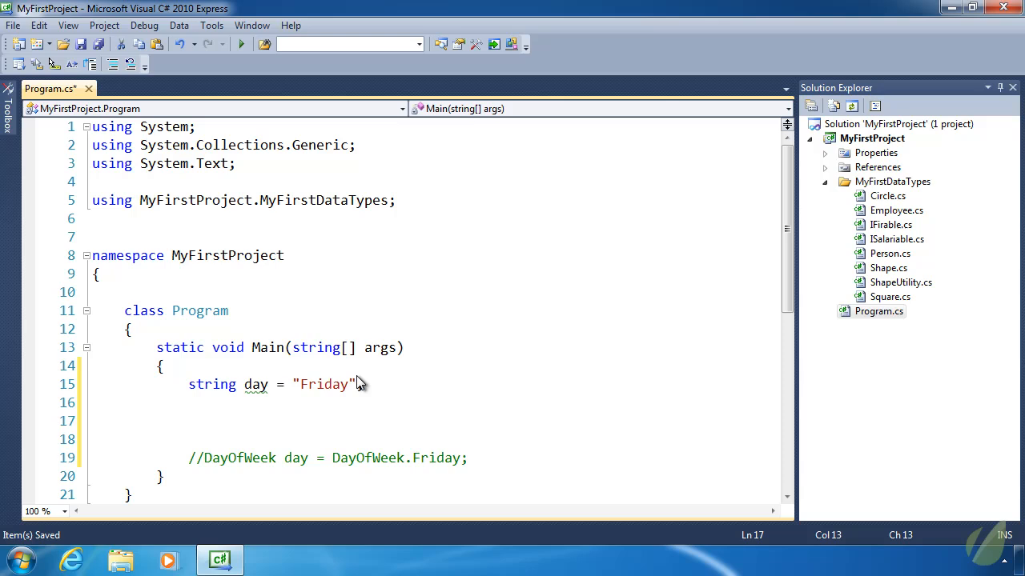
{"action": "type", "text": "if ("}
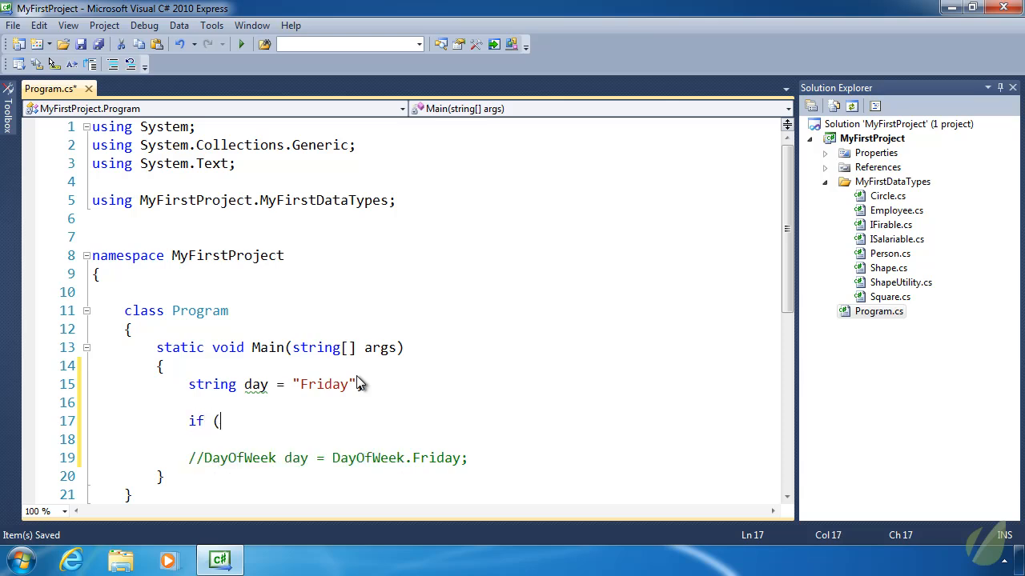
{"action": "type", "text": "day == \"F"}
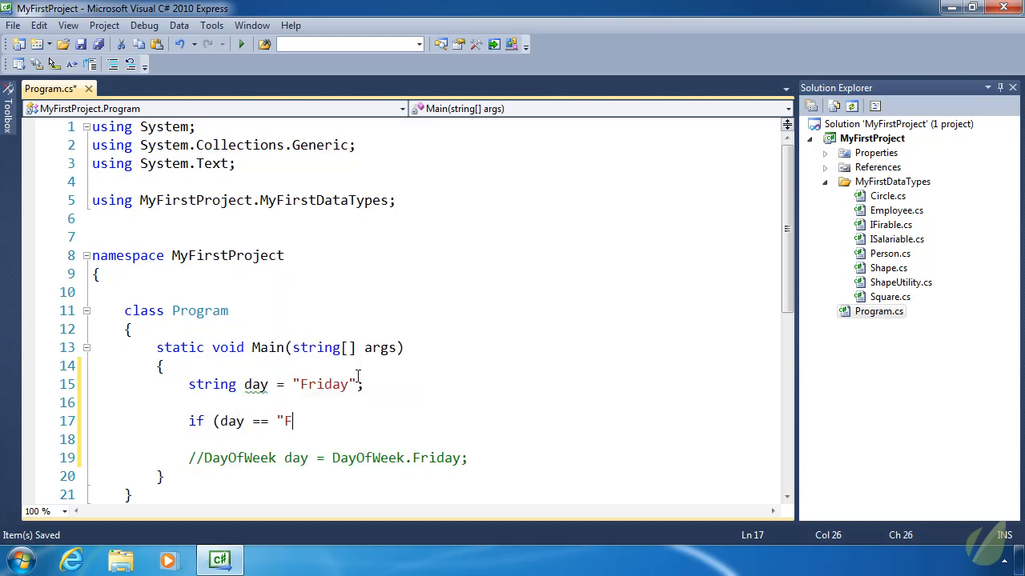
{"action": "type", "text": "ridray\") {"}
{"action": "type", "text": "// d"}
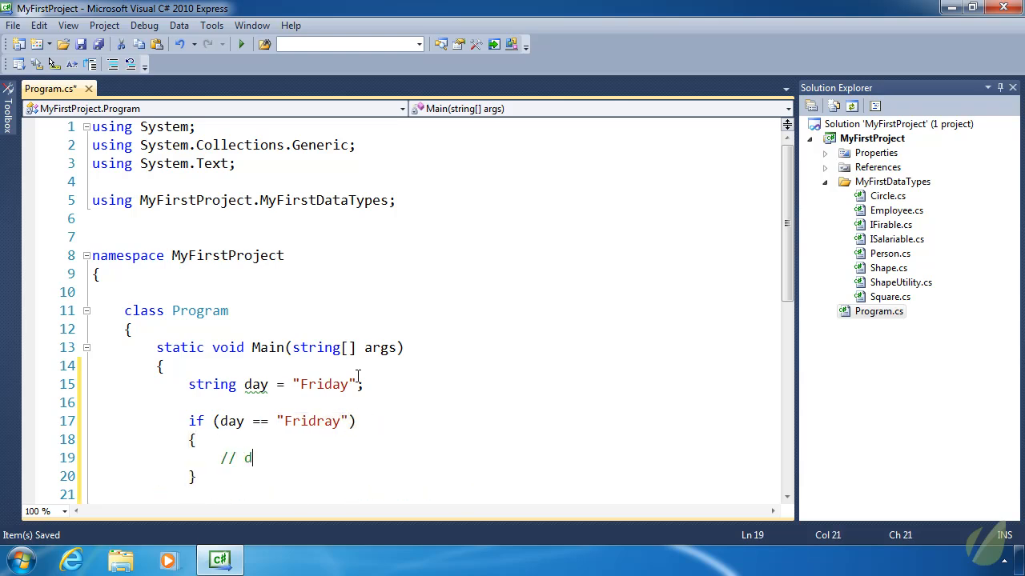
{"action": "type", "text": "o something"}
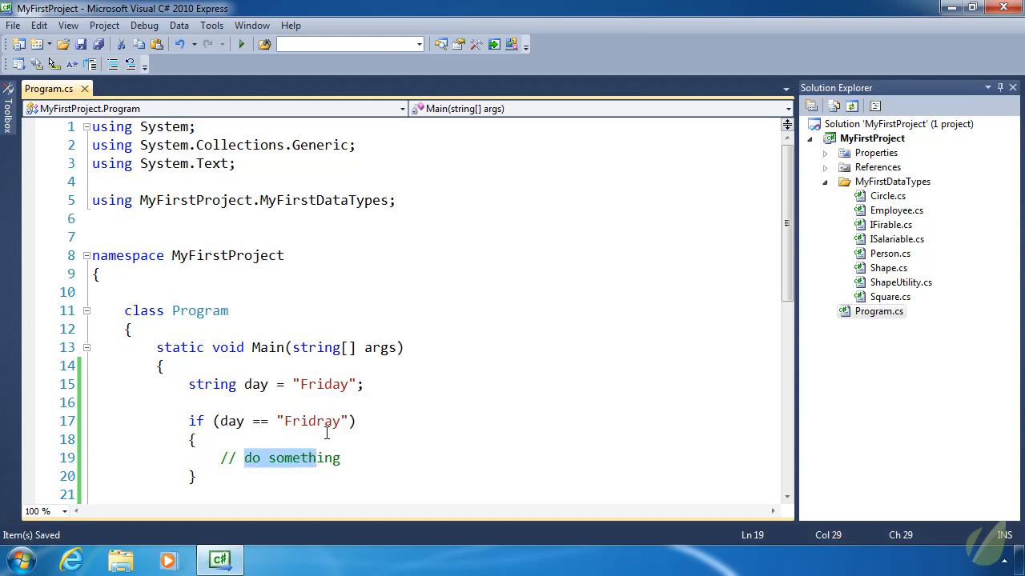
Step: Point out the Fridray typo, then uncomment the DayOfWeek declaration
{"action": "left_click", "coordinate": [318, 421]}
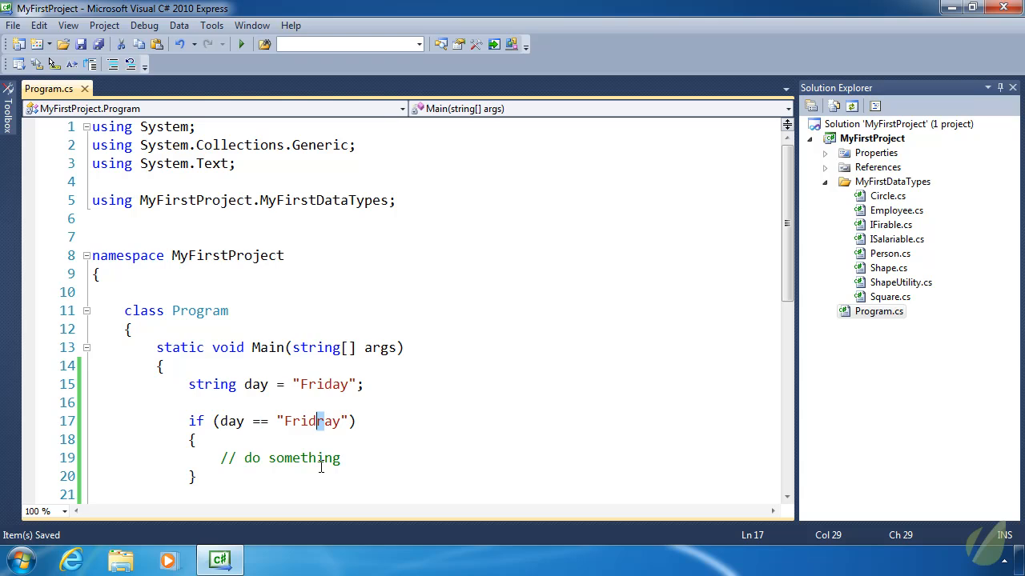
{"action": "mouse_move", "coordinate": [384, 435]}
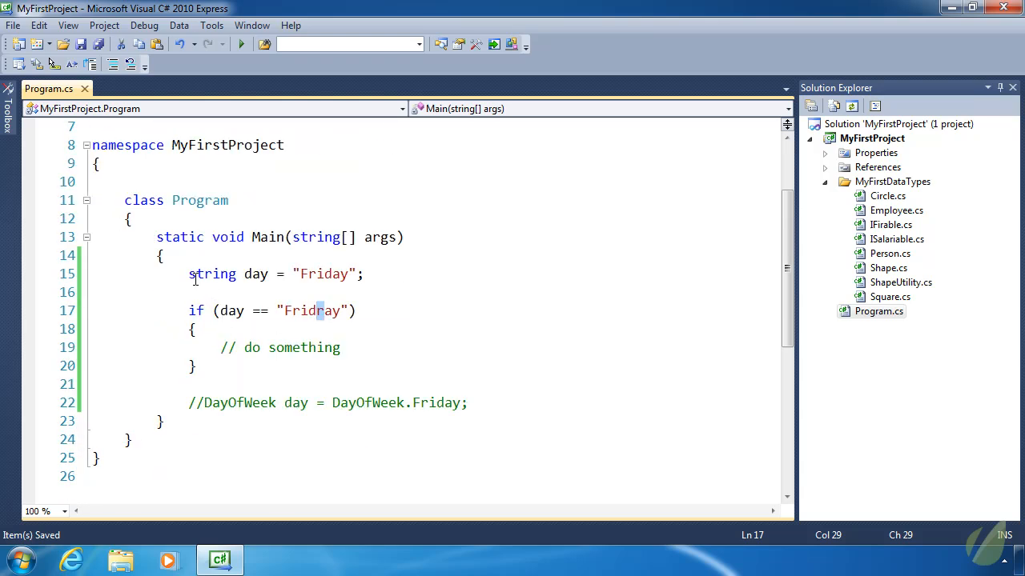
{"action": "left_click", "coordinate": [205, 403]}
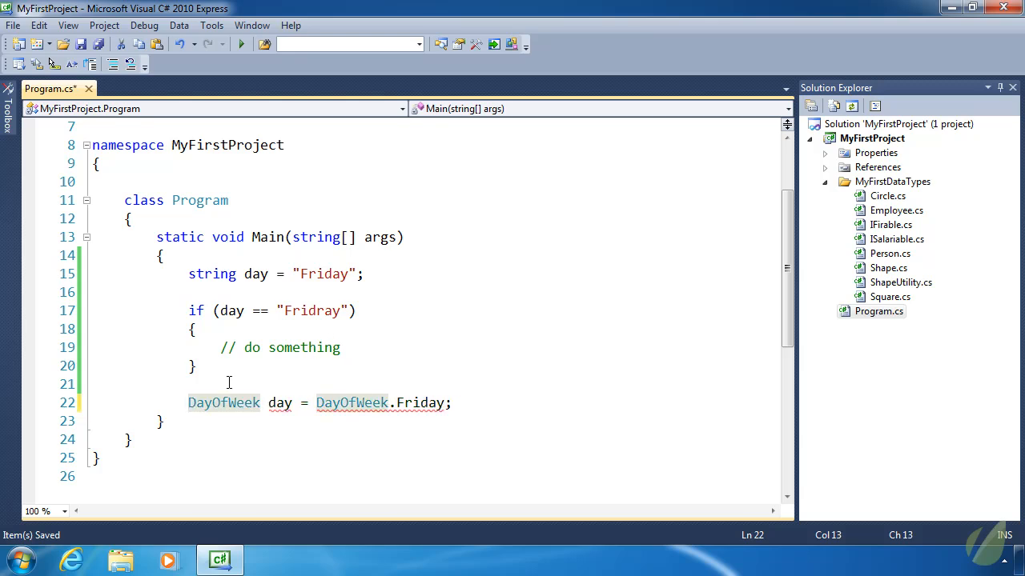
Step: Comment out the string lines, add if (day == DayOfWeek.Friday) { // do something } and save
{"action": "left_click_drag", "start_coordinate": [189, 274], "coordinate": [195, 365]}
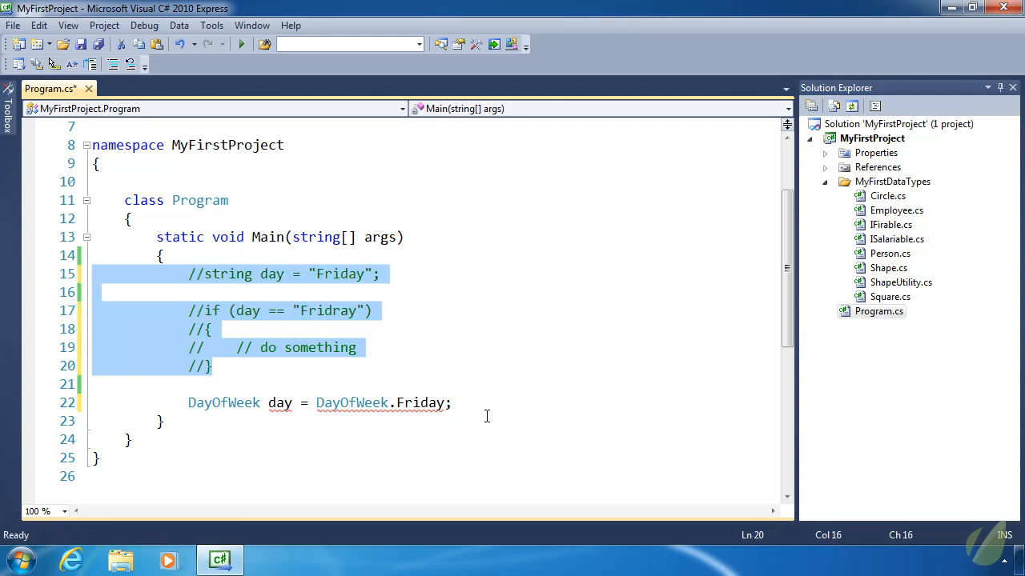
{"action": "type", "text": "if (da"}
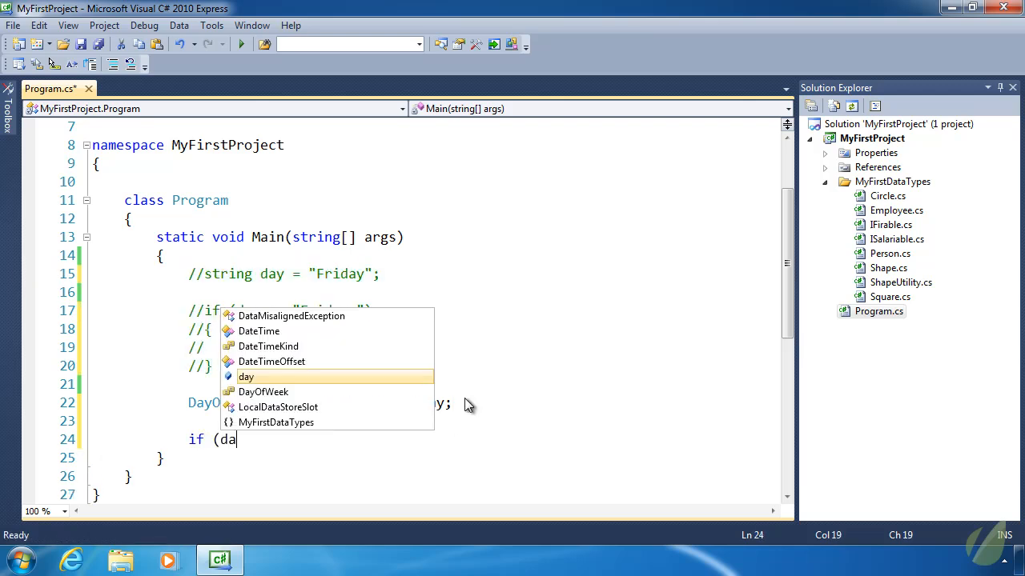
{"action": "type", "text": "y == DayOfWeek.Friday"}
{"action": "type", "text": "//"}
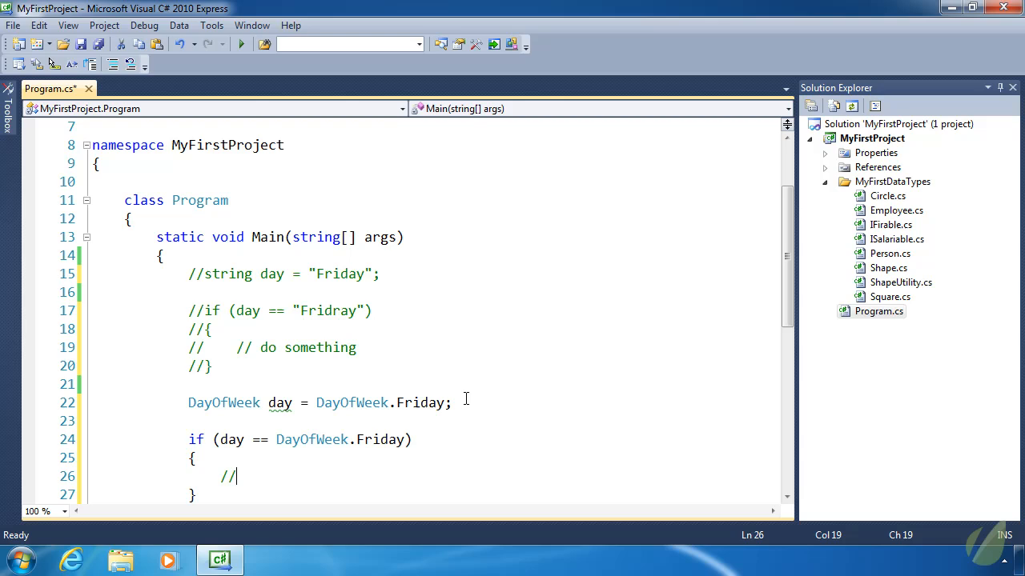
{"action": "type", "text": "do something"}
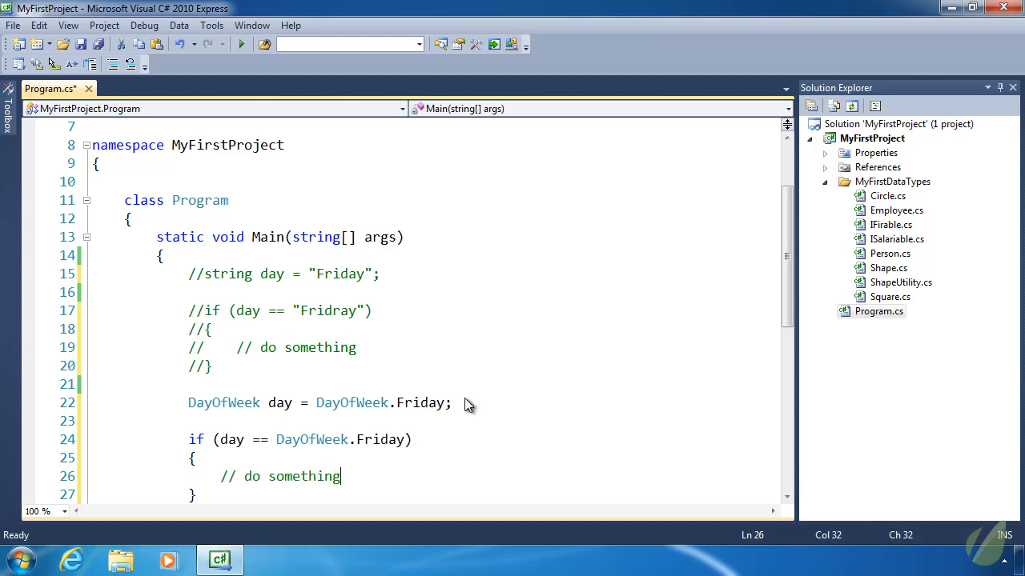
{"action": "key", "text": "ctrl+s"}
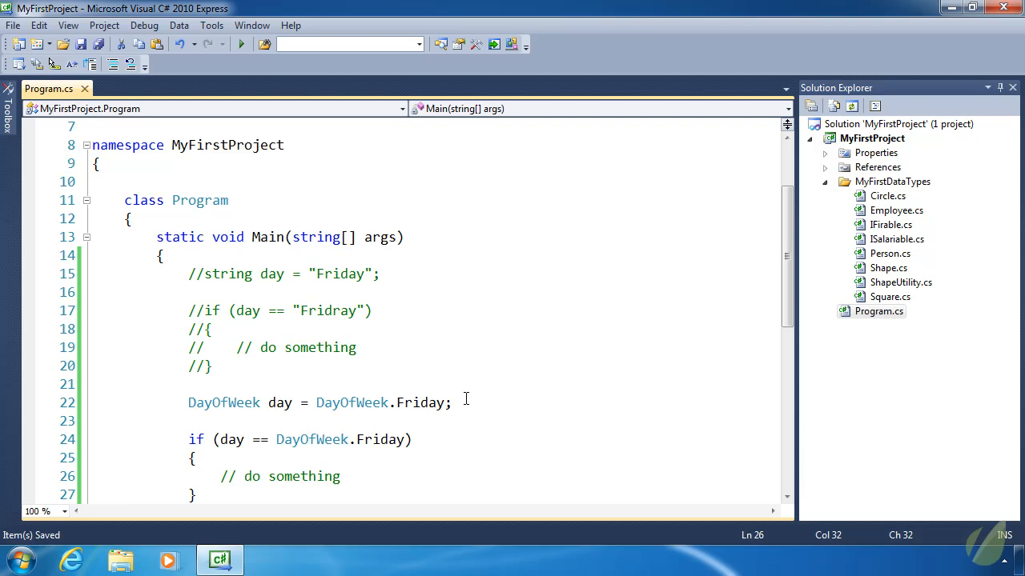
{"action": "mouse_move", "coordinate": [403, 410]}
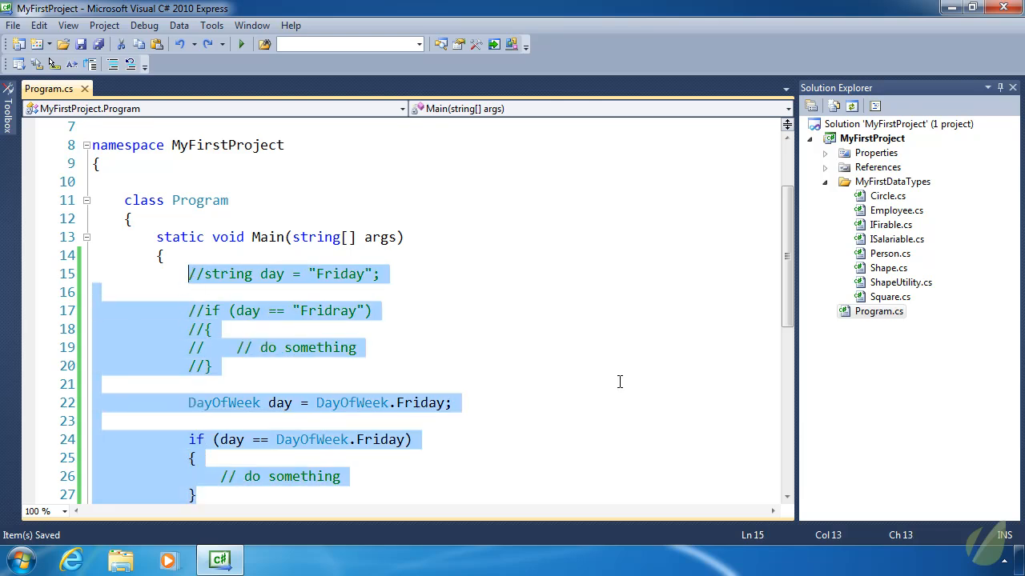
Step: Clear Main's body, then open Employee.cs at its constructor's validation and Position assignment
{"action": "key", "text": "Delete"}
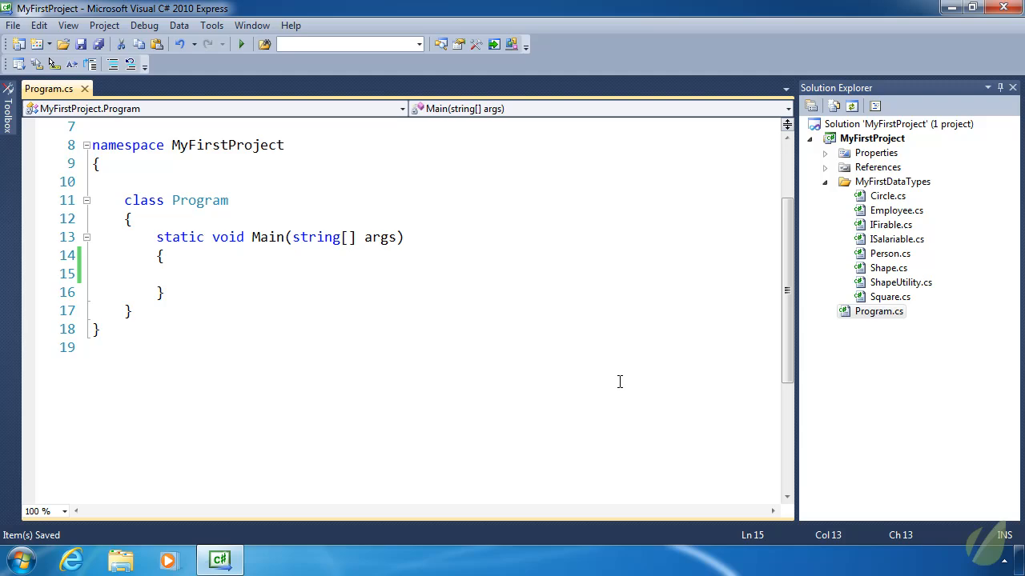
{"action": "mouse_move", "coordinate": [695, 245]}
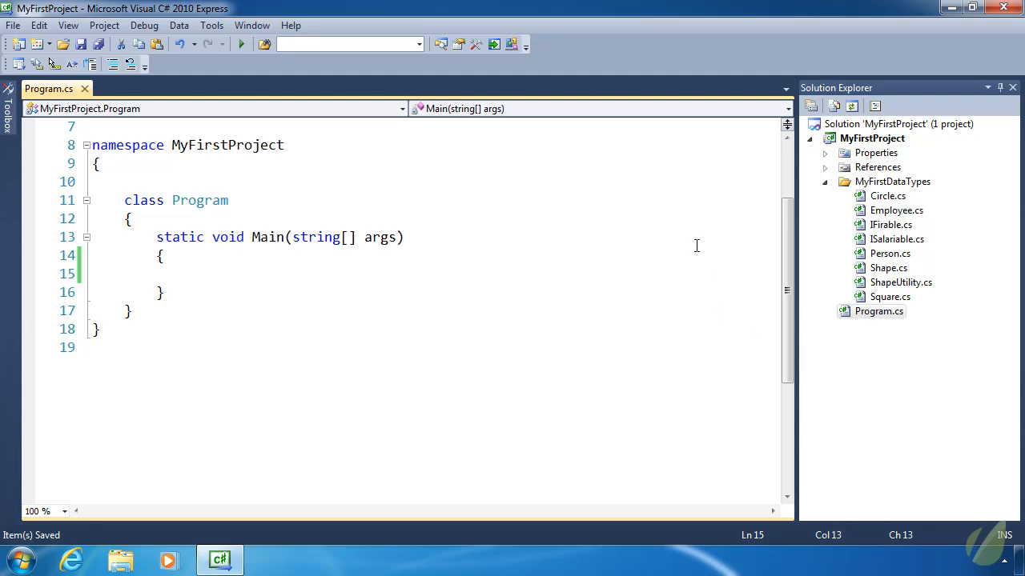
{"action": "mouse_move", "coordinate": [967, 244]}
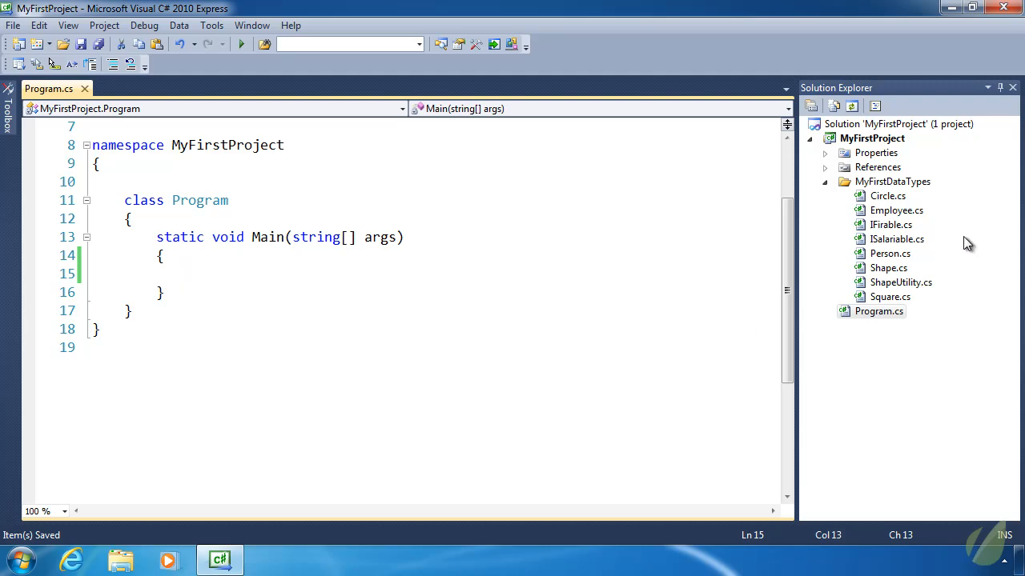
{"action": "double_click", "coordinate": [896, 209]}
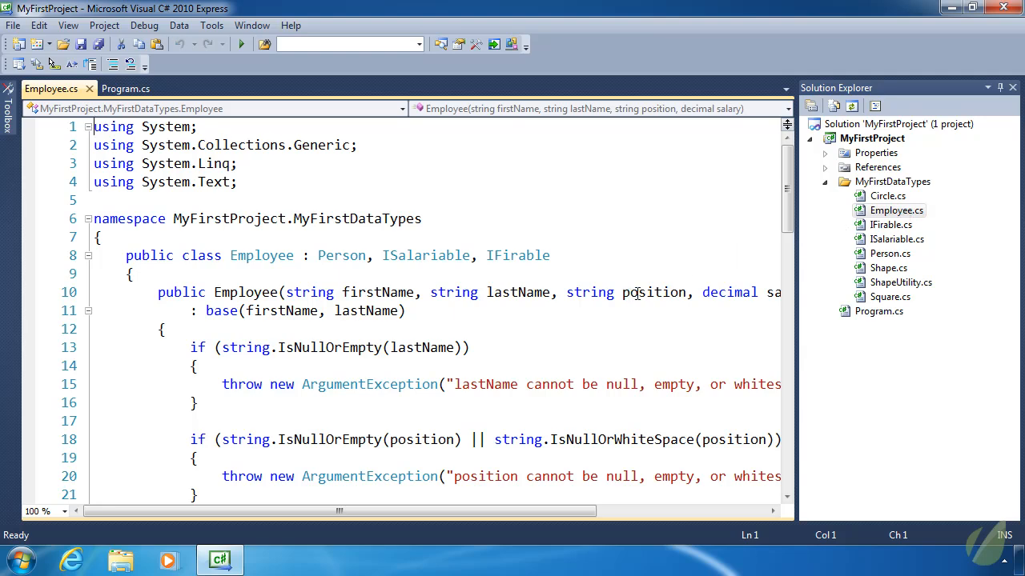
{"action": "scroll", "scroll_direction": "down", "scroll_amount": 3}
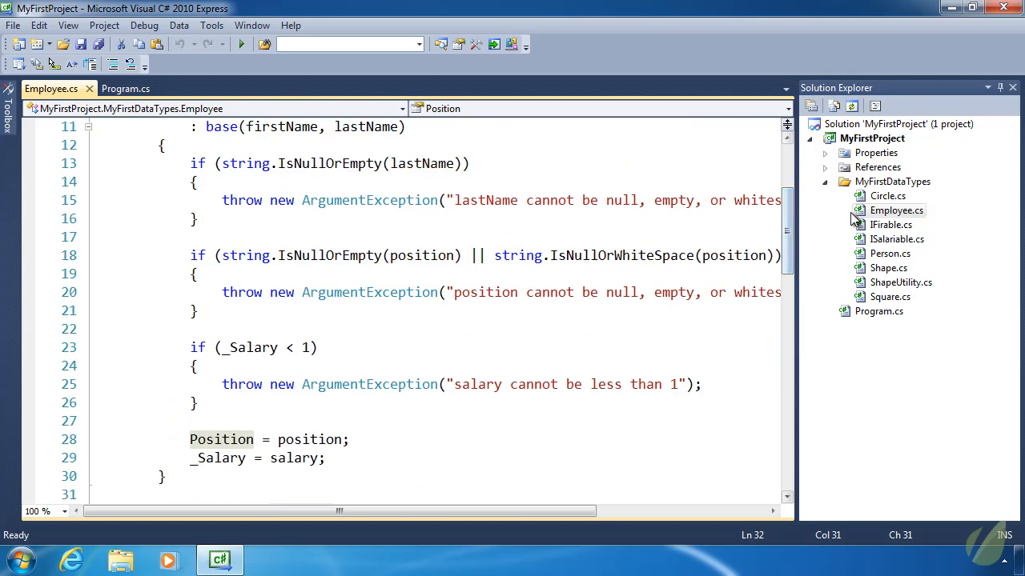
Step: Add a new class file named EmployeePosition to the MyFirstDataTypes folder
{"action": "right_click", "coordinate": [891, 183]}
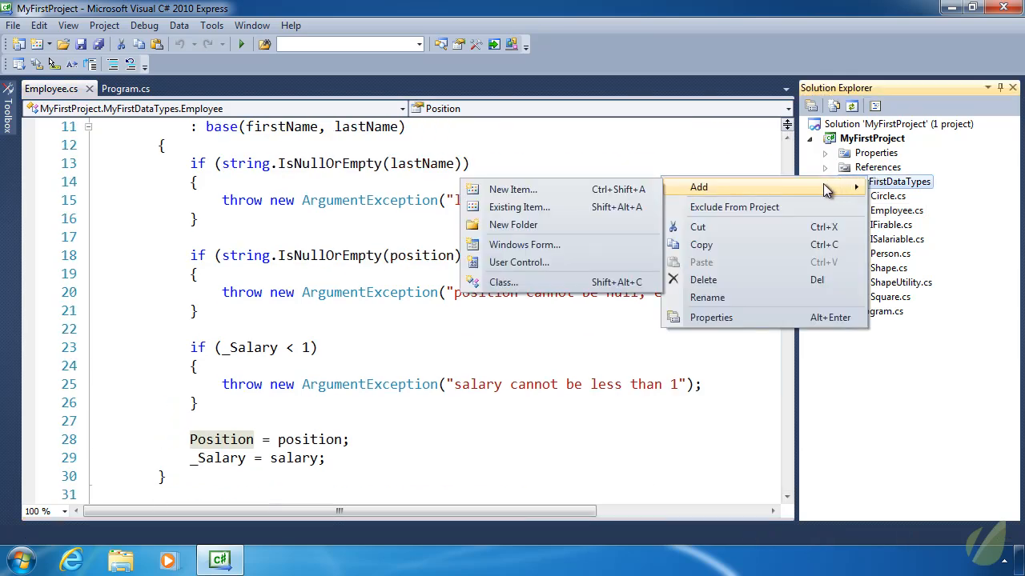
{"action": "mouse_move", "coordinate": [502, 282]}
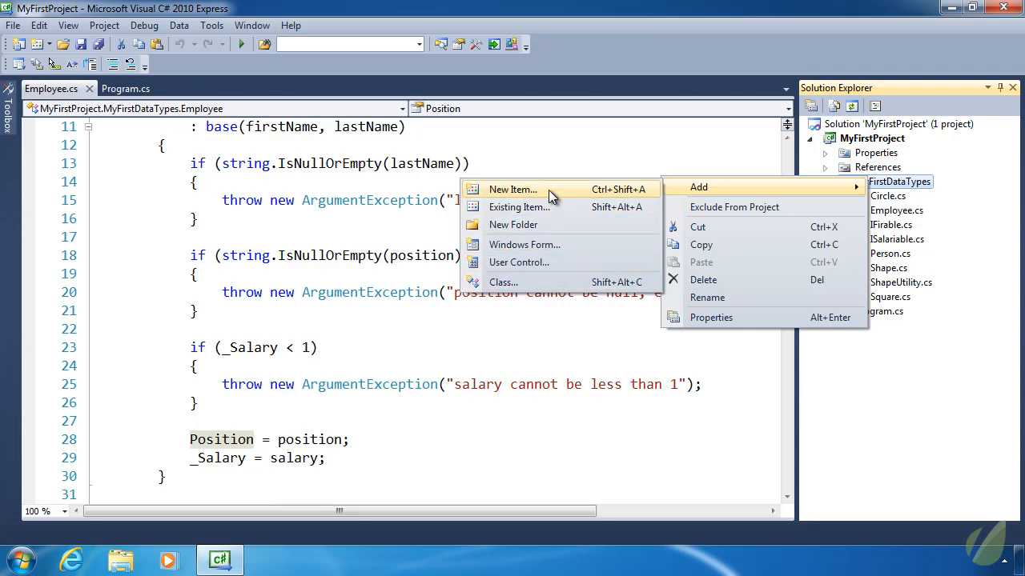
{"action": "left_click", "coordinate": [512, 189]}
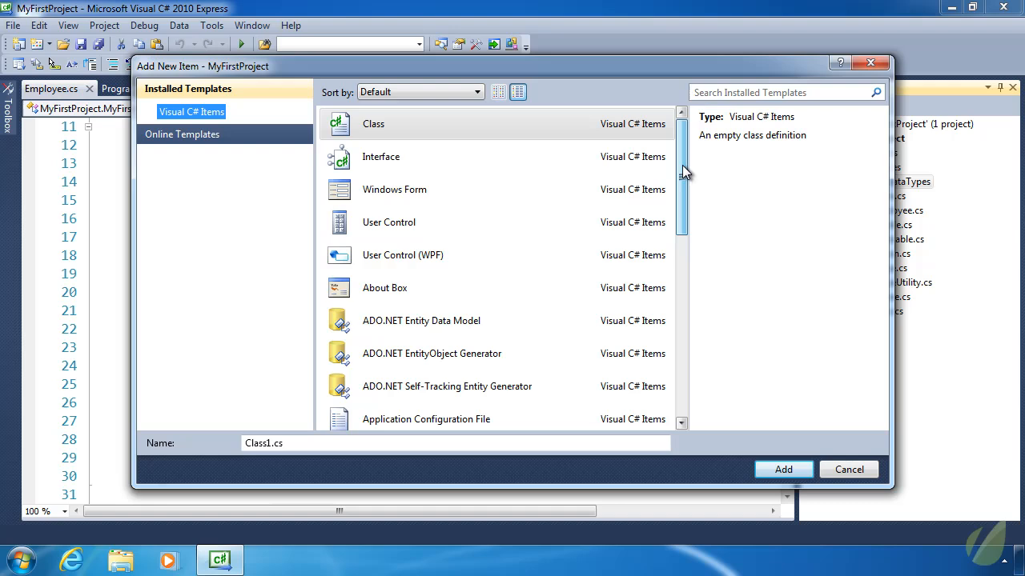
{"action": "scroll", "scroll_direction": "down", "scroll_amount": 3}
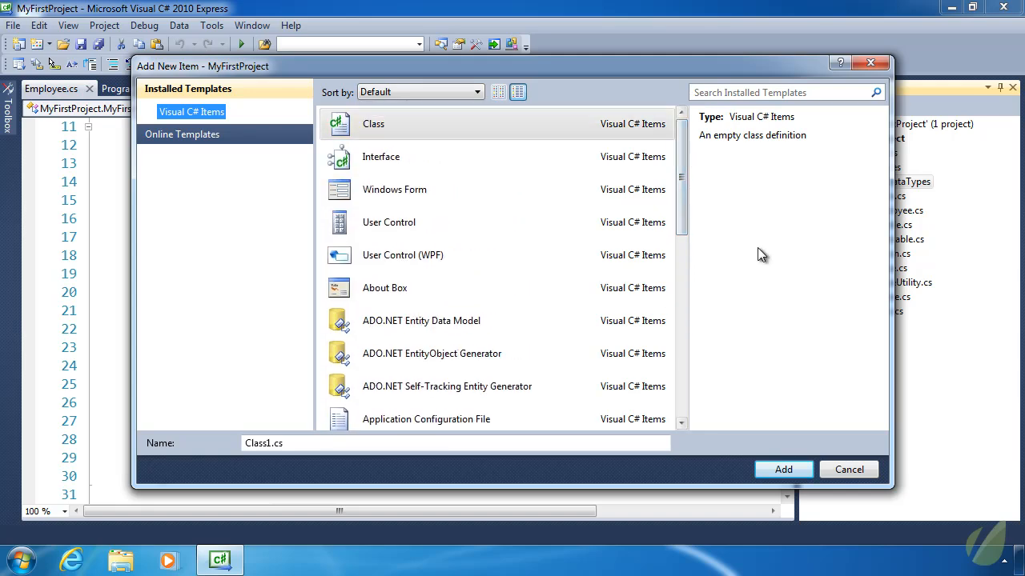
{"action": "right_click", "coordinate": [896, 183]}
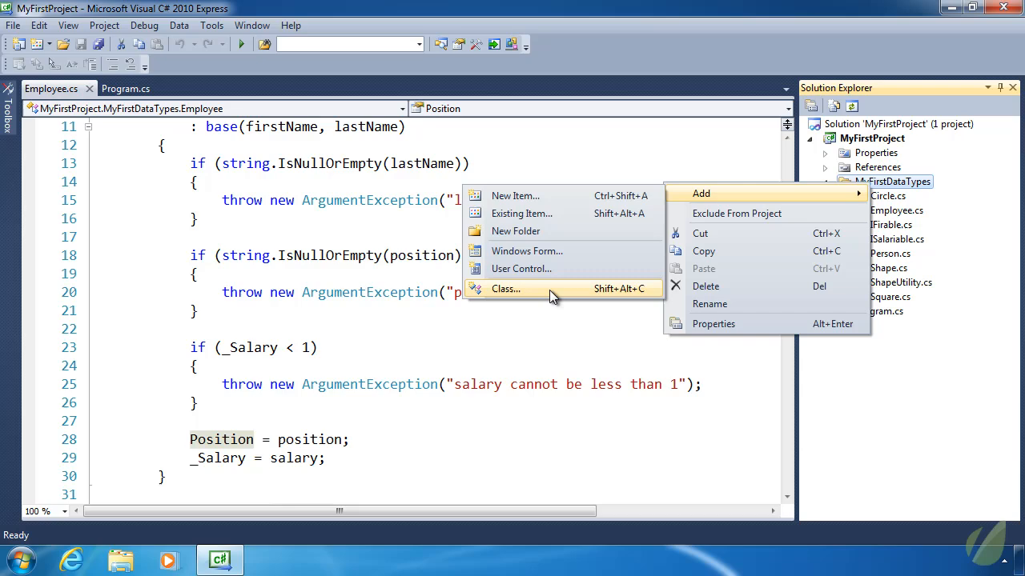
{"action": "left_click", "coordinate": [506, 288]}
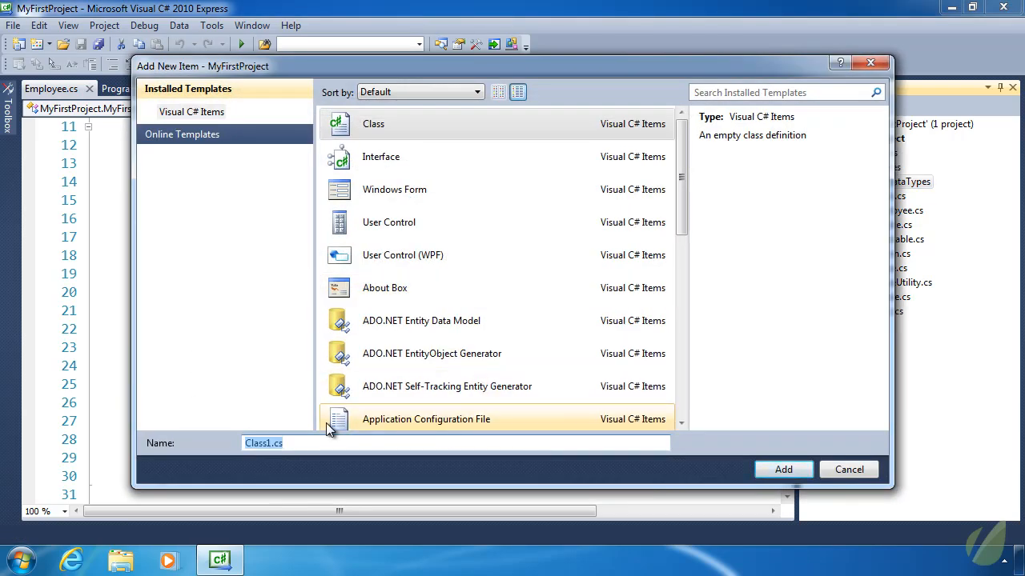
{"action": "type", "text": "EmployeeP"}
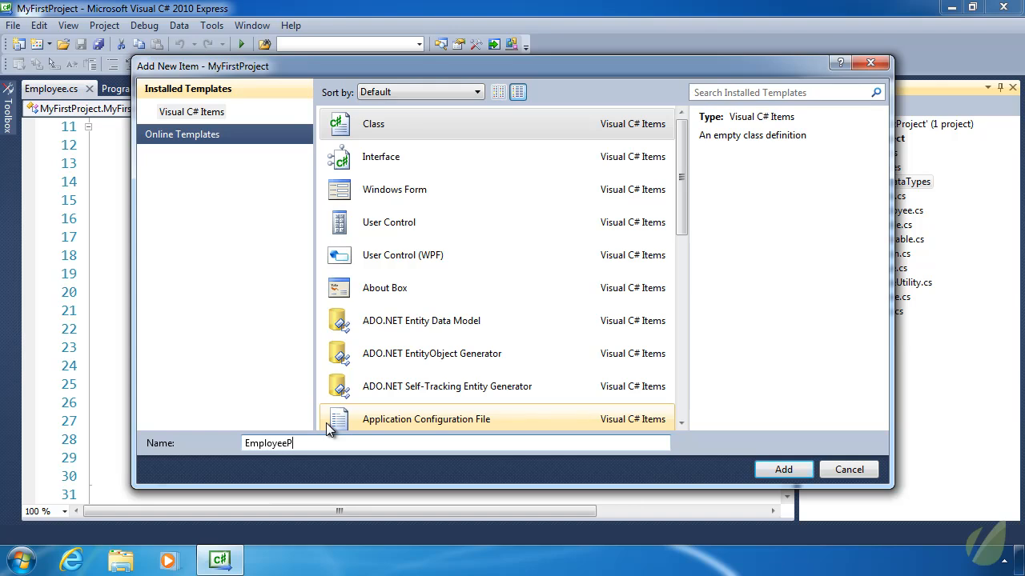
{"action": "type", "text": "osition"}
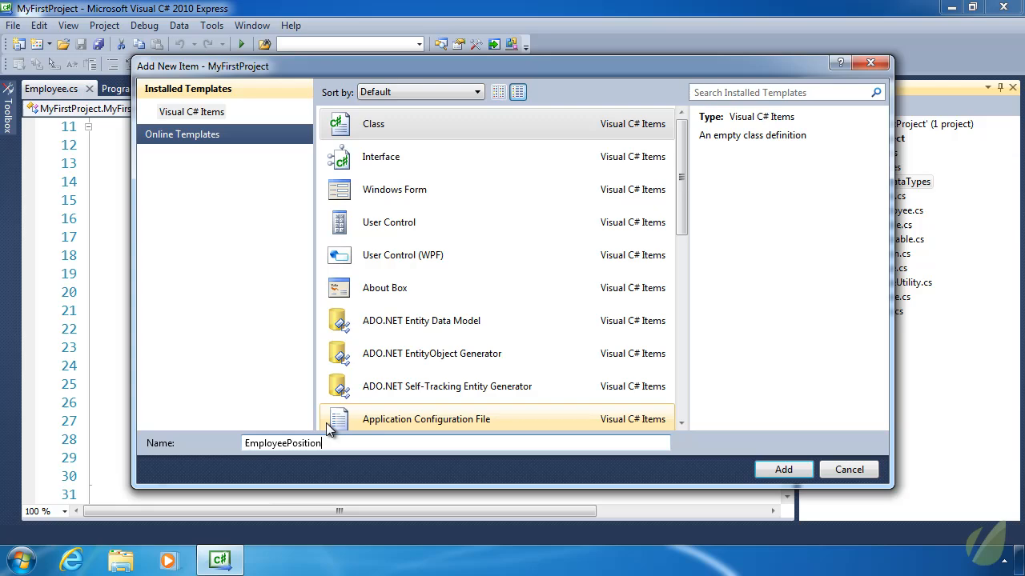
{"action": "left_click", "coordinate": [783, 469]}
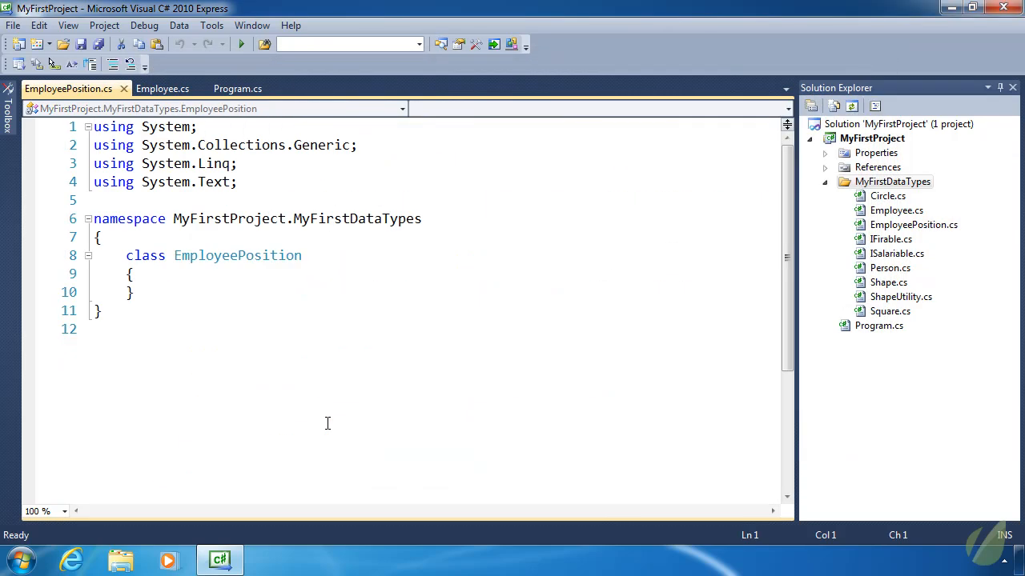
Step: Change the EmployeePosition declaration from class to public enum
{"action": "double_click", "coordinate": [144, 256]}
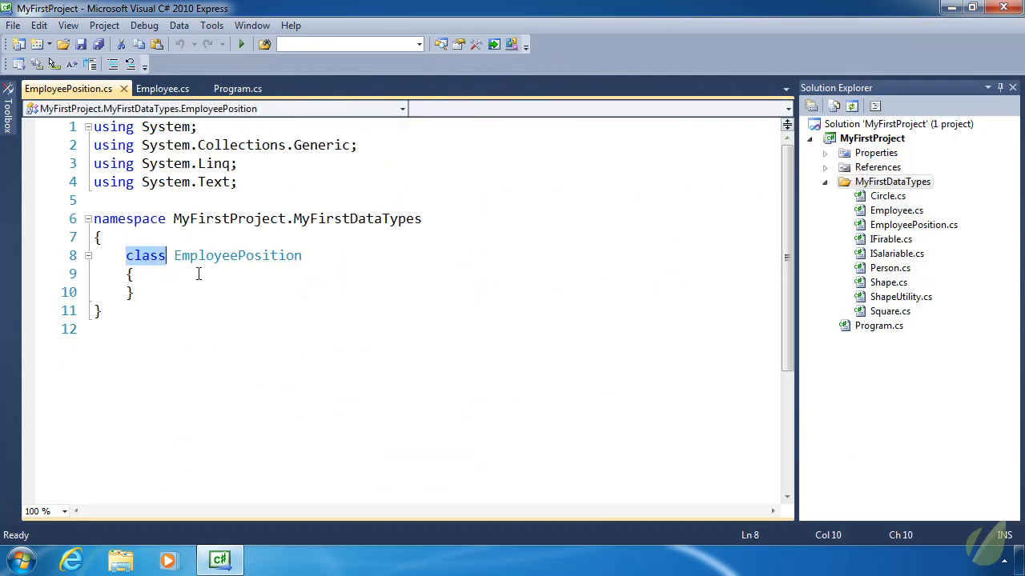
{"action": "type", "text": "enum"}
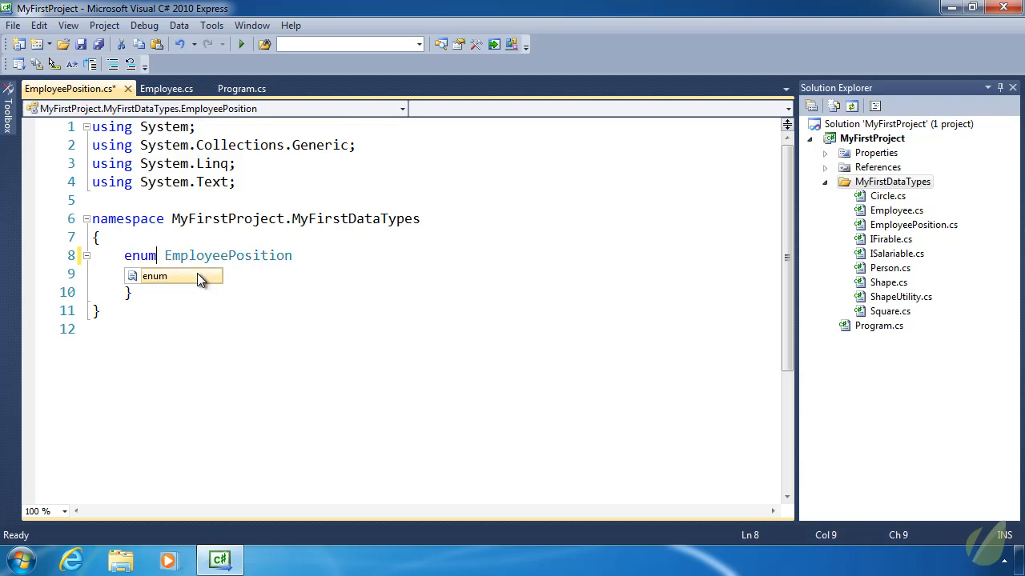
{"action": "type", "text": "public"}
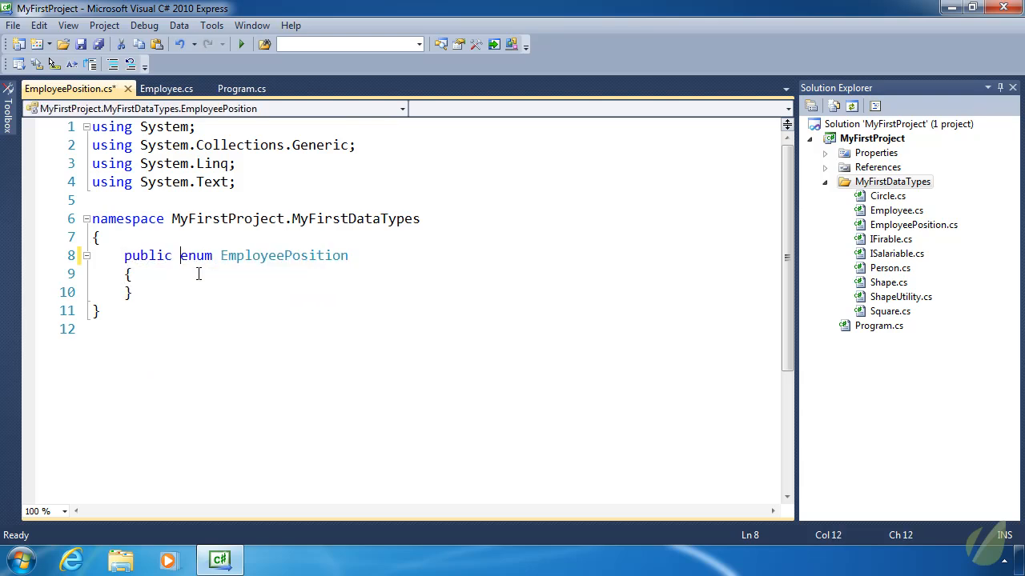
{"action": "key", "text": "ctrl+s"}
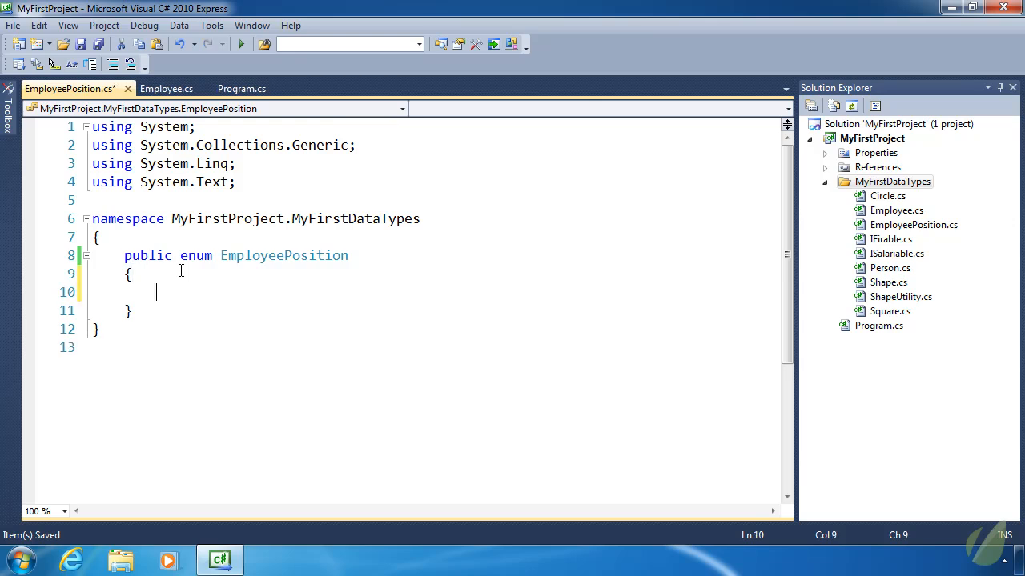
Step: List the enum members Owner, Manager, SalesClerk and Stocker
{"action": "type", "text": "Ow"}
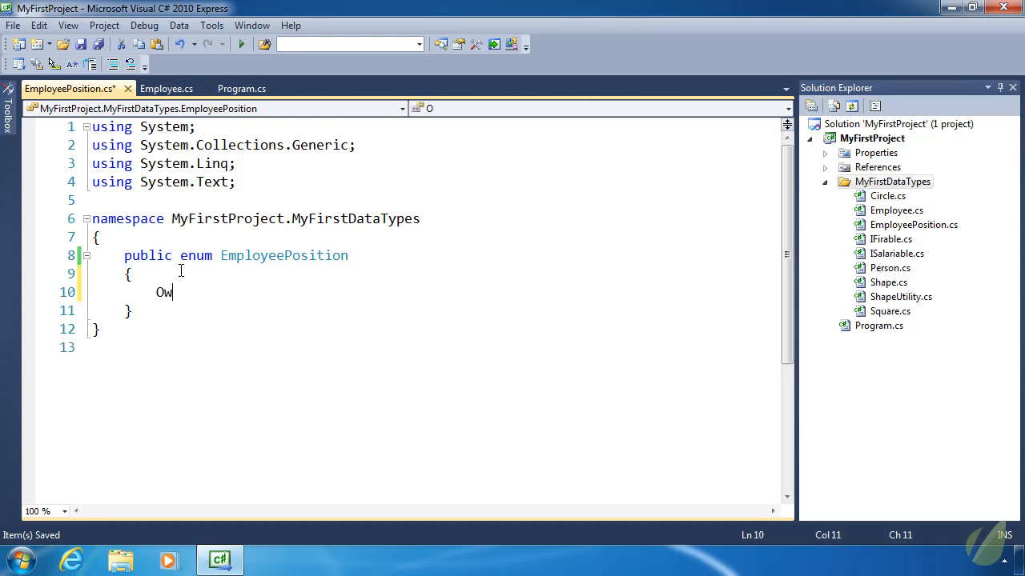
{"action": "type", "text": "ner,"}
{"action": "type", "text": "Manager,"}
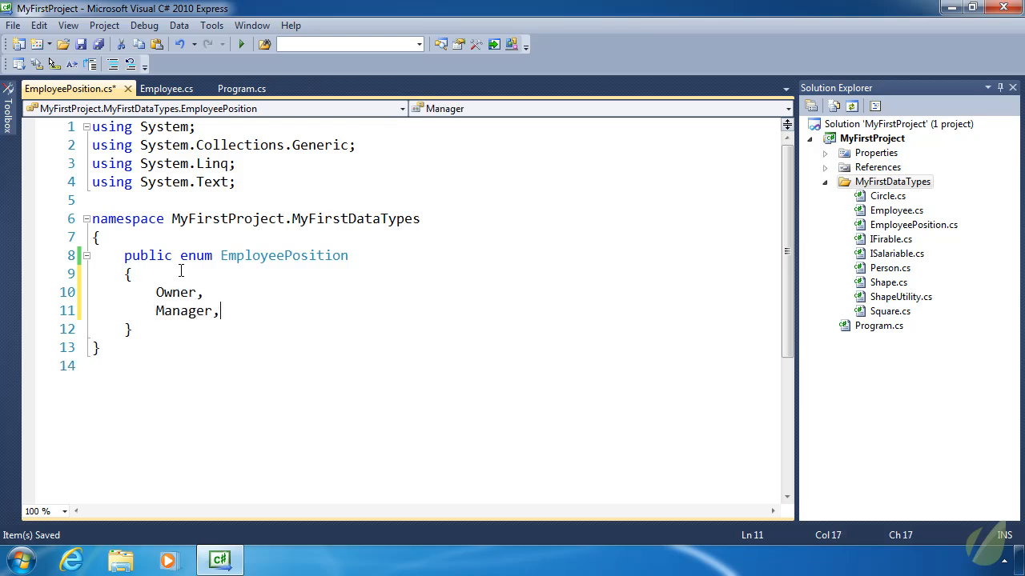
{"action": "type", "text": "SalesCle"}
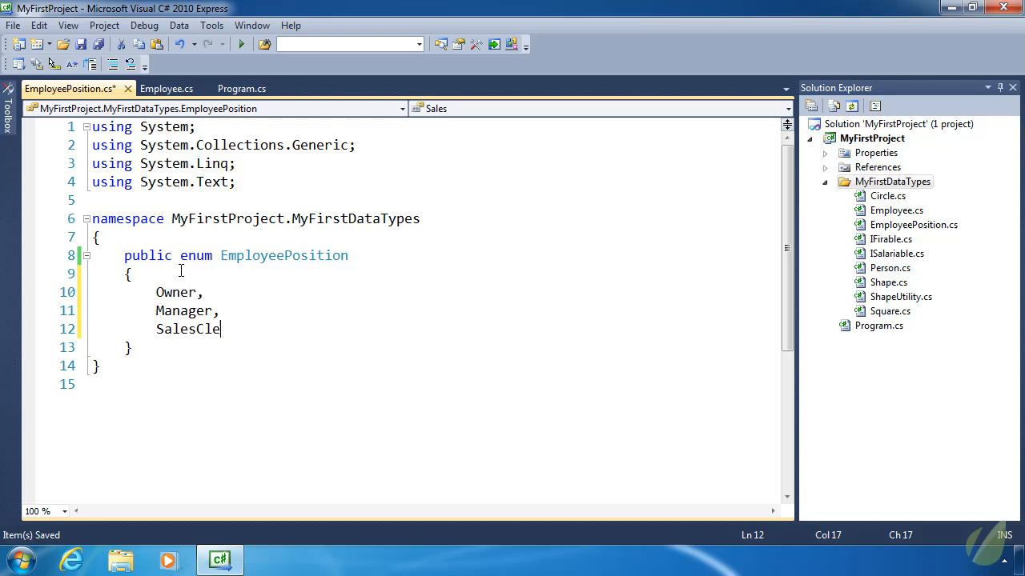
{"action": "type", "text": "rk,"}
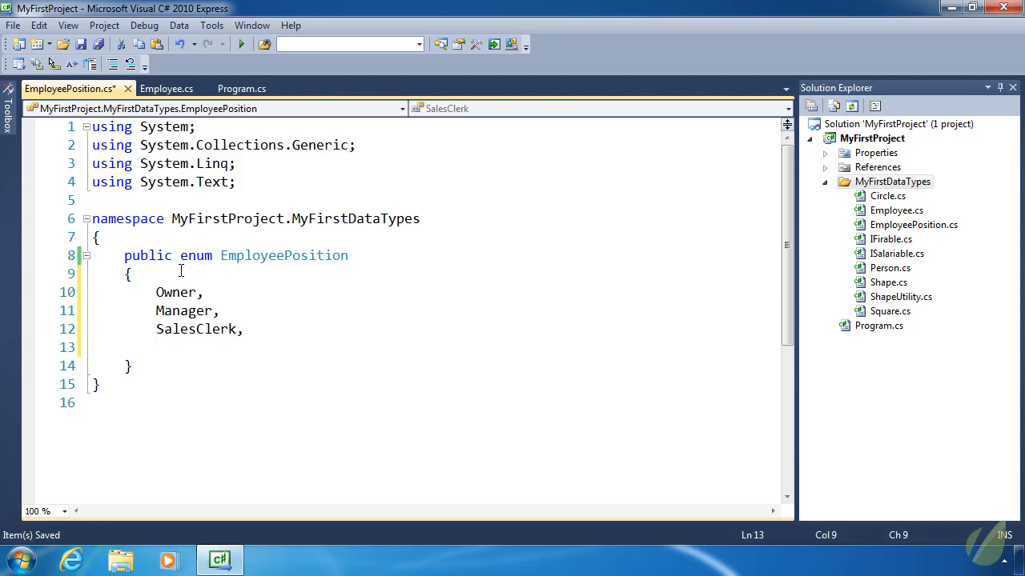
{"action": "type", "text": "Stocker"}
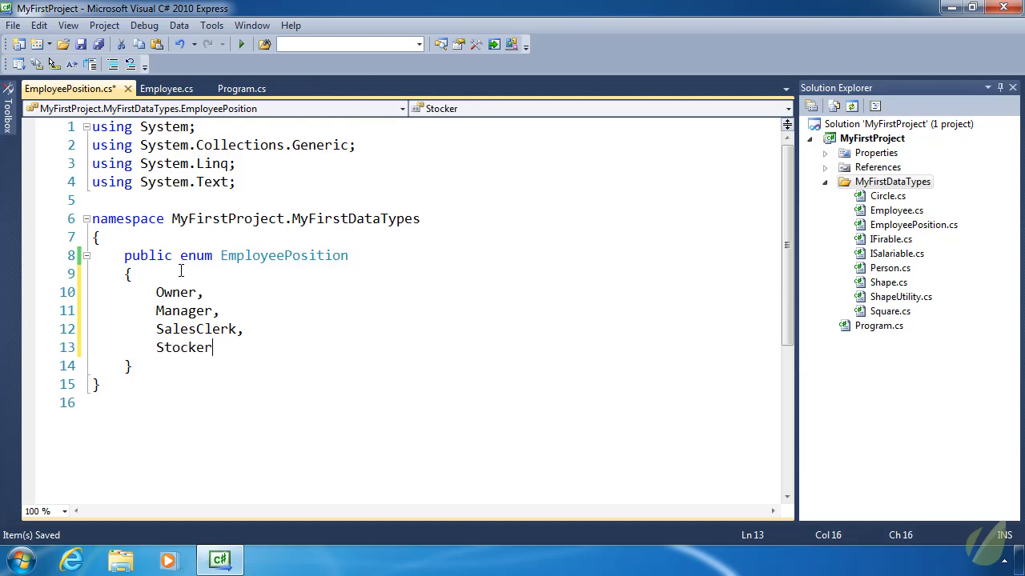
{"action": "double_click", "coordinate": [183, 348]}
{"action": "type", "text": " = 0"}
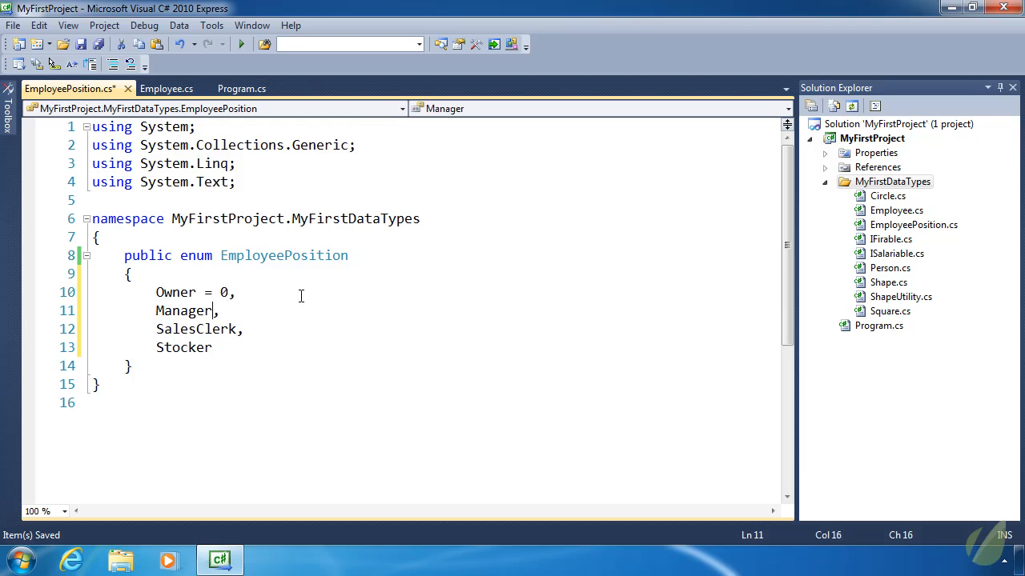
Step: Try explicit values like Owner = 12 and SalesClerk = 50, then strip them so members carry no numbers
{"action": "type", "text": "= 1"}
{"action": "left_click", "coordinate": [186, 348]}
{"action": "type", "text": " ="}
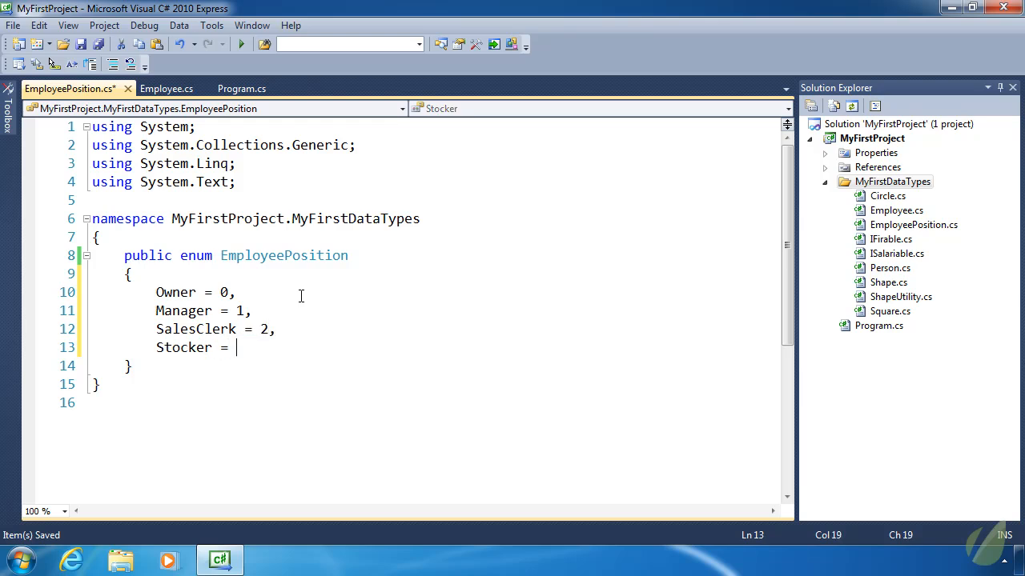
{"action": "type", "text": "3"}
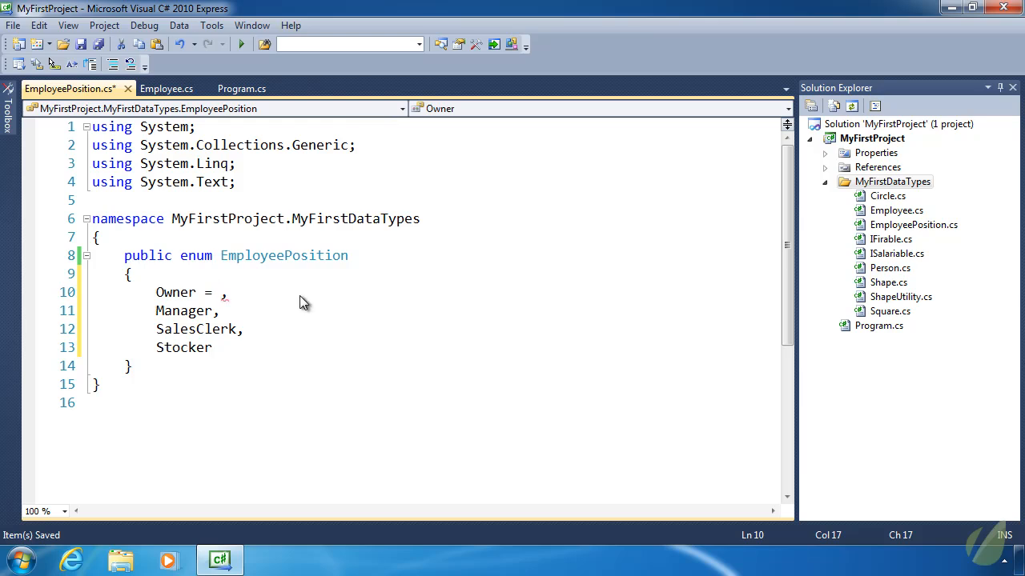
{"action": "type", "text": "12"}
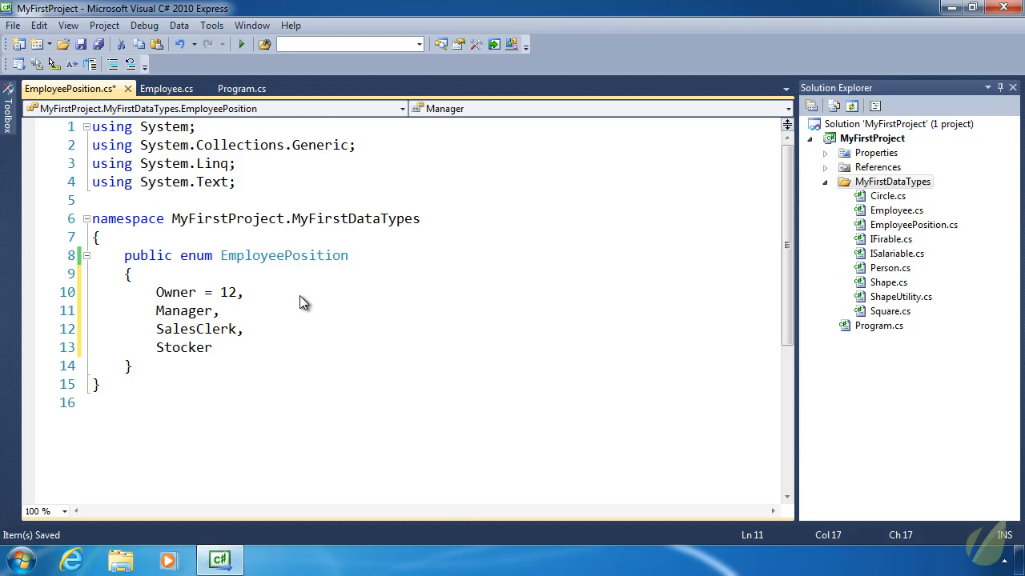
{"action": "double_click", "coordinate": [183, 347]}
{"action": "type", "text": " = "}
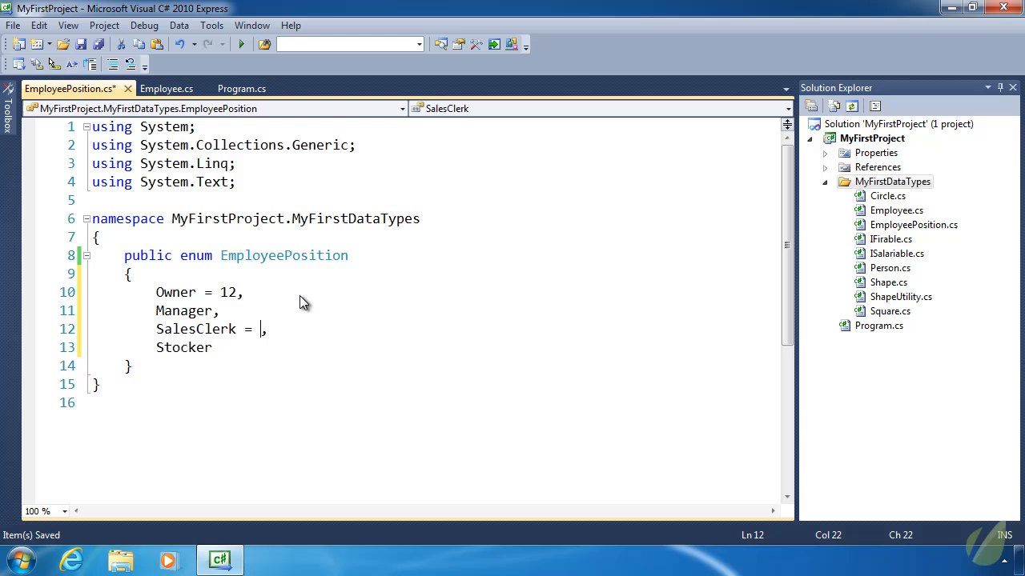
{"action": "type", "text": "50"}
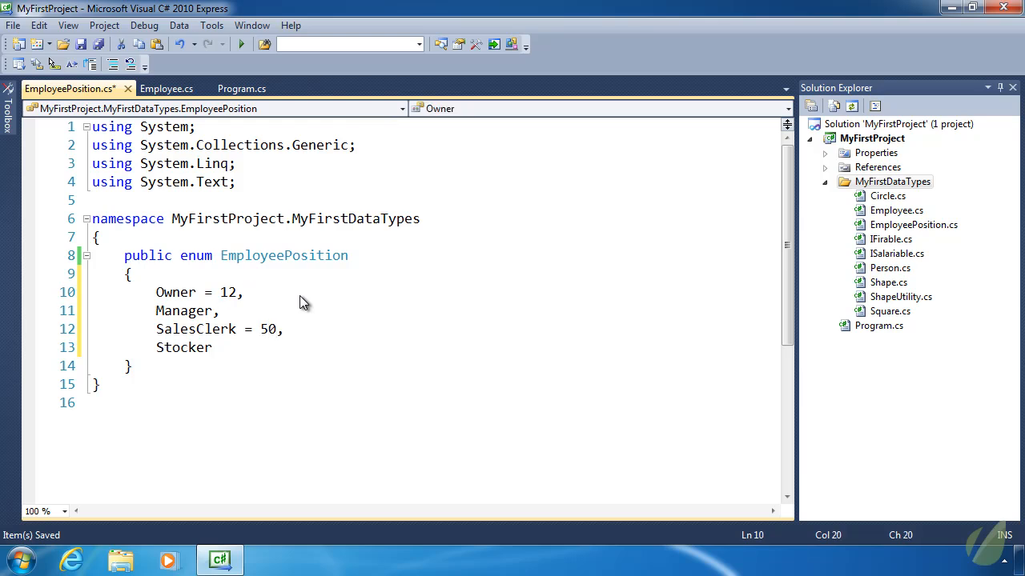
{"action": "left_click", "coordinate": [221, 310]}
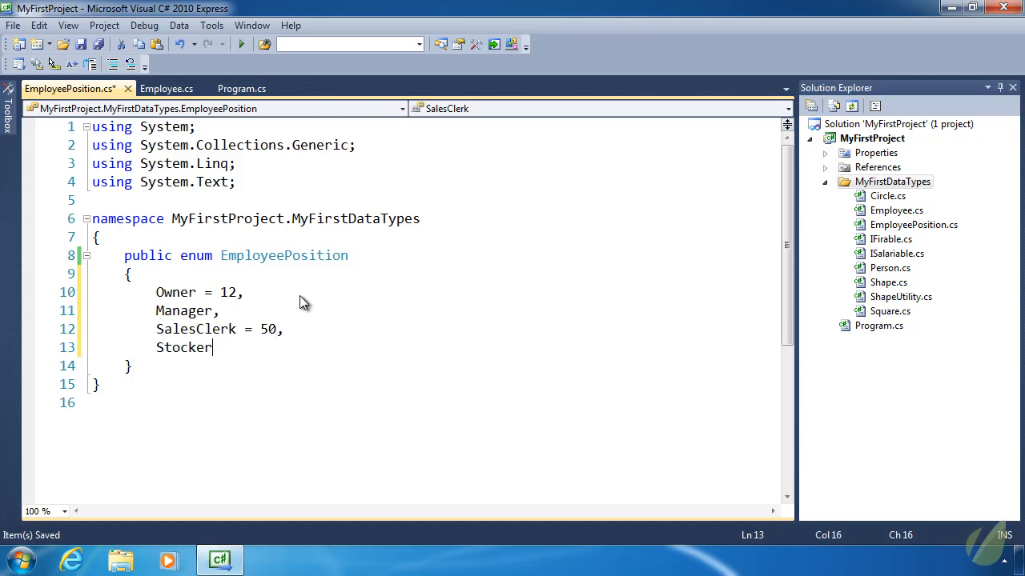
{"action": "key", "text": "BackSpace"}
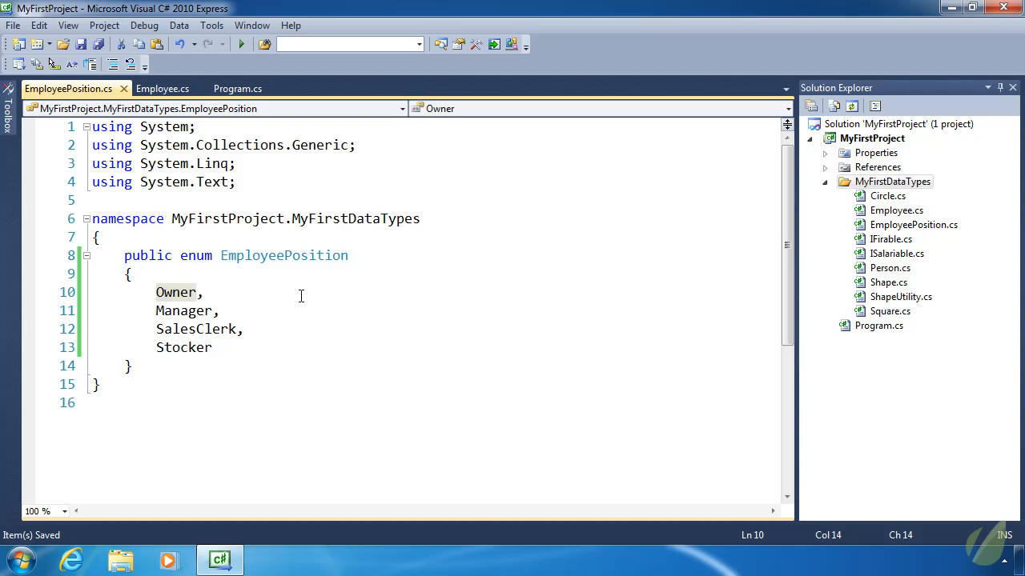
Step: Type the constructor's position parameter and the Position property as EmployeePosition, removing the string check
{"action": "left_click", "coordinate": [164, 88]}
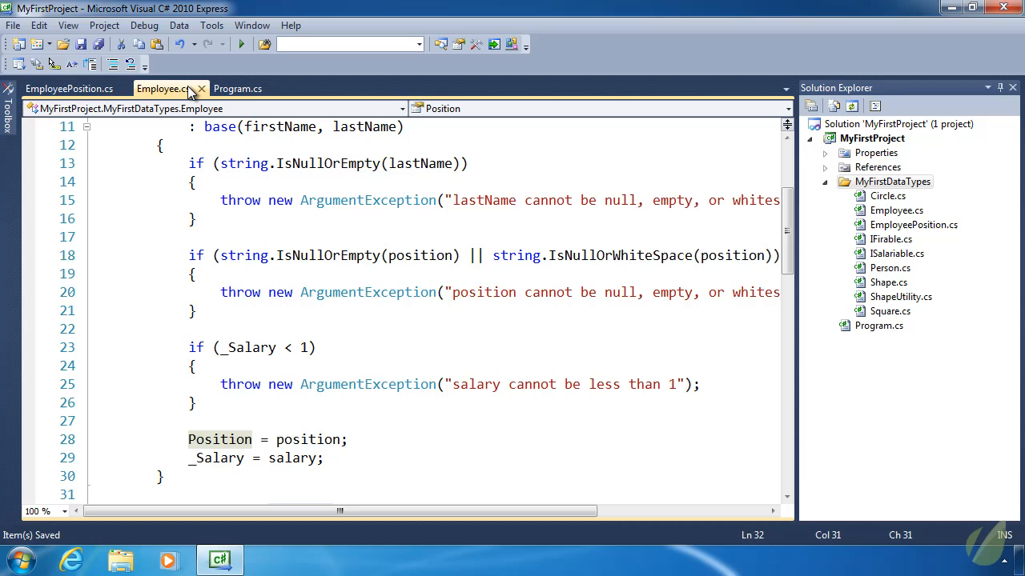
{"action": "mouse_move", "coordinate": [560, 227]}
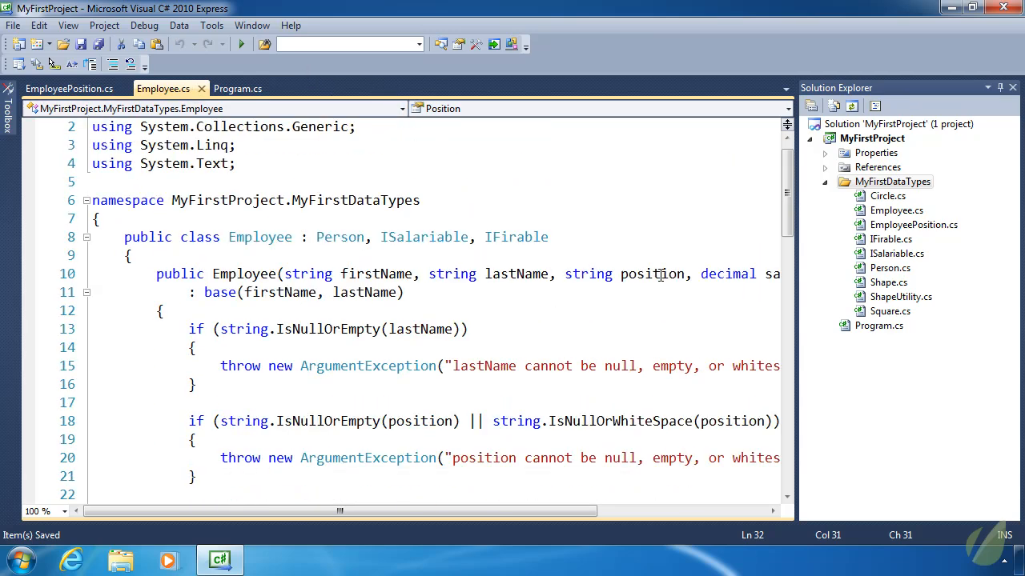
{"action": "mouse_move", "coordinate": [637, 269]}
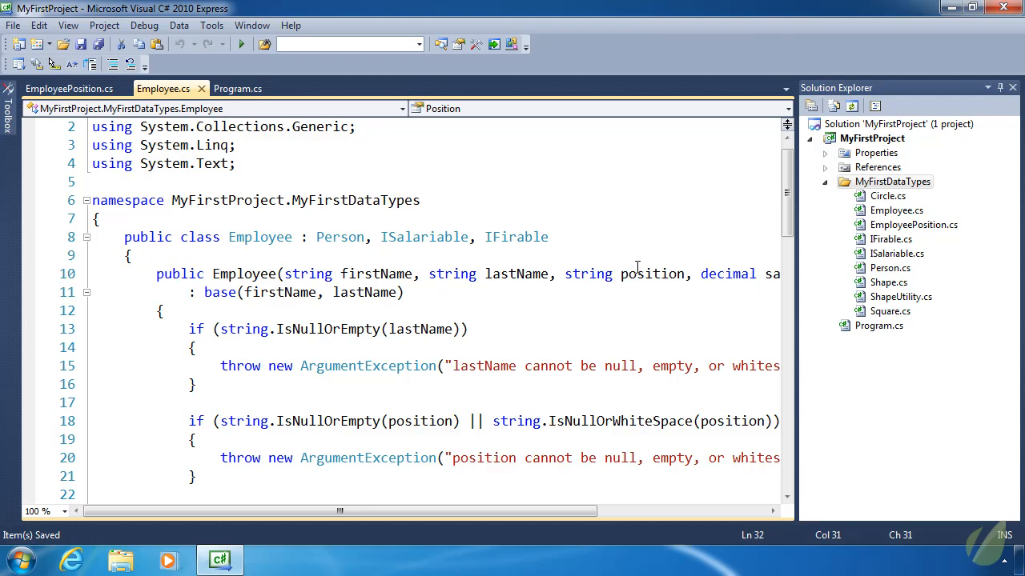
{"action": "scroll", "scroll_direction": "down", "scroll_amount": 3}
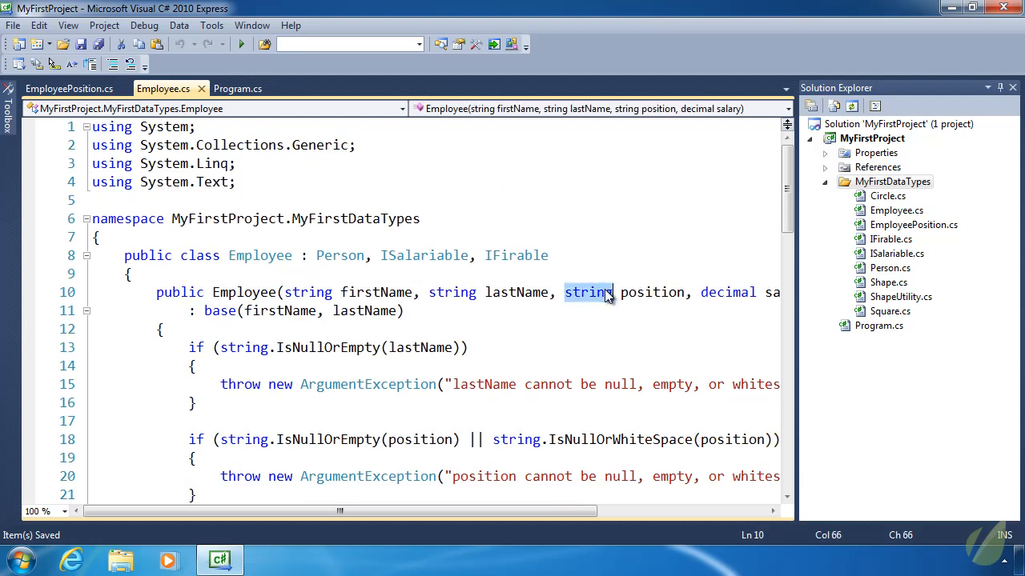
{"action": "type", "text": "EmployeePositio"}
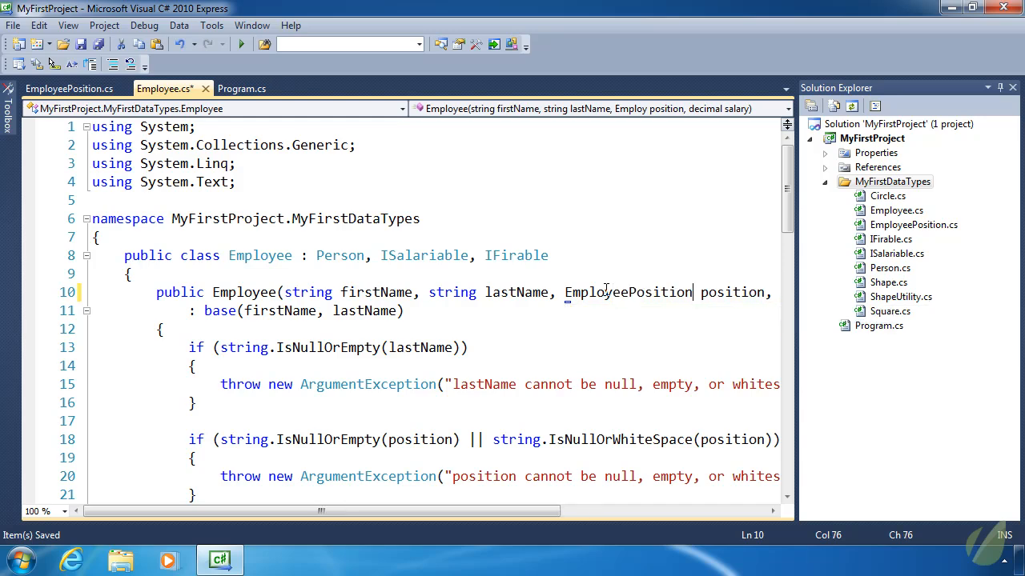
{"action": "scroll", "scroll_direction": "down", "scroll_amount": 3}
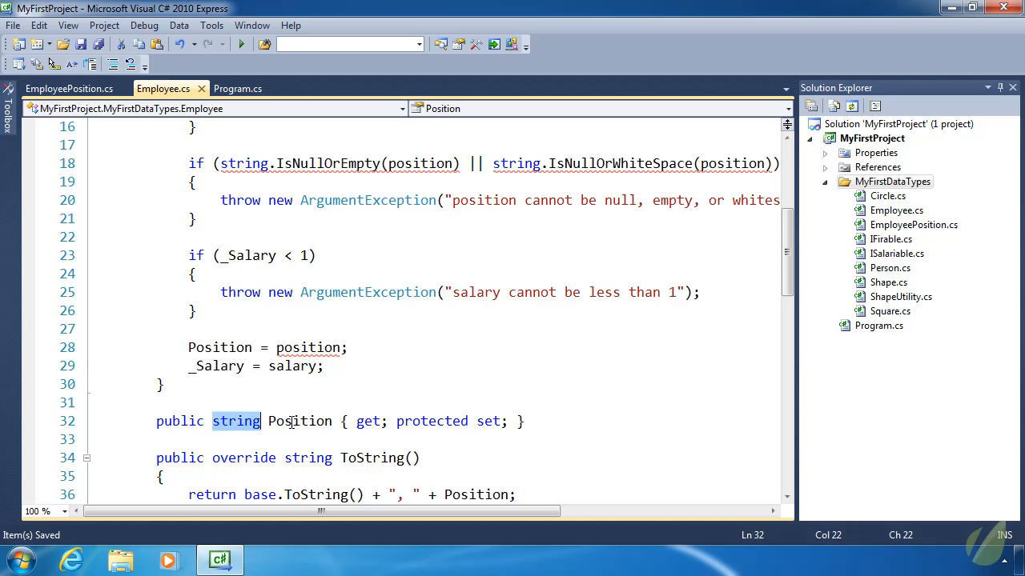
{"action": "type", "text": "Employee(string firstName, string lastName, EmployeePosition position,"}
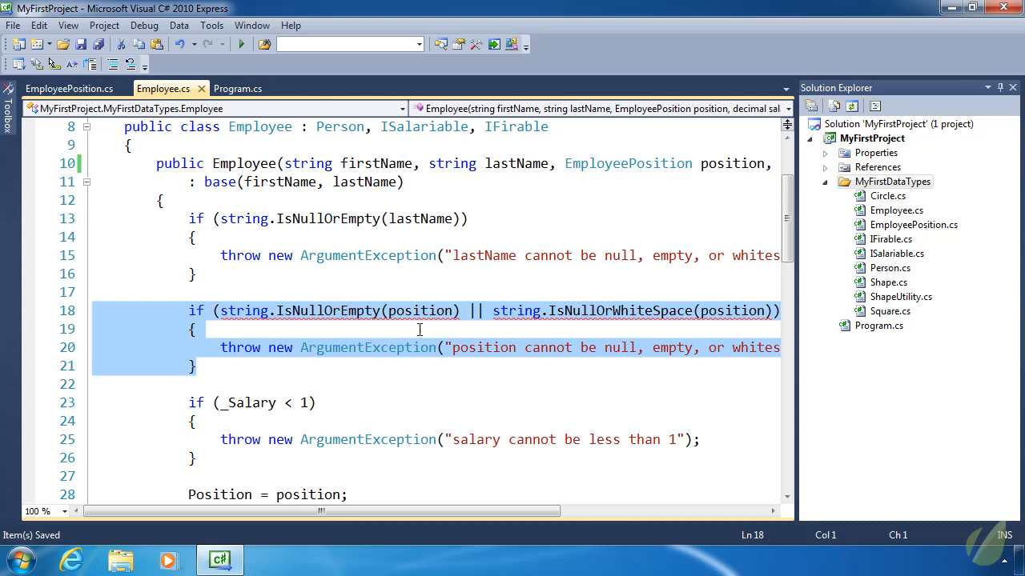
{"action": "mouse_move", "coordinate": [605, 362]}
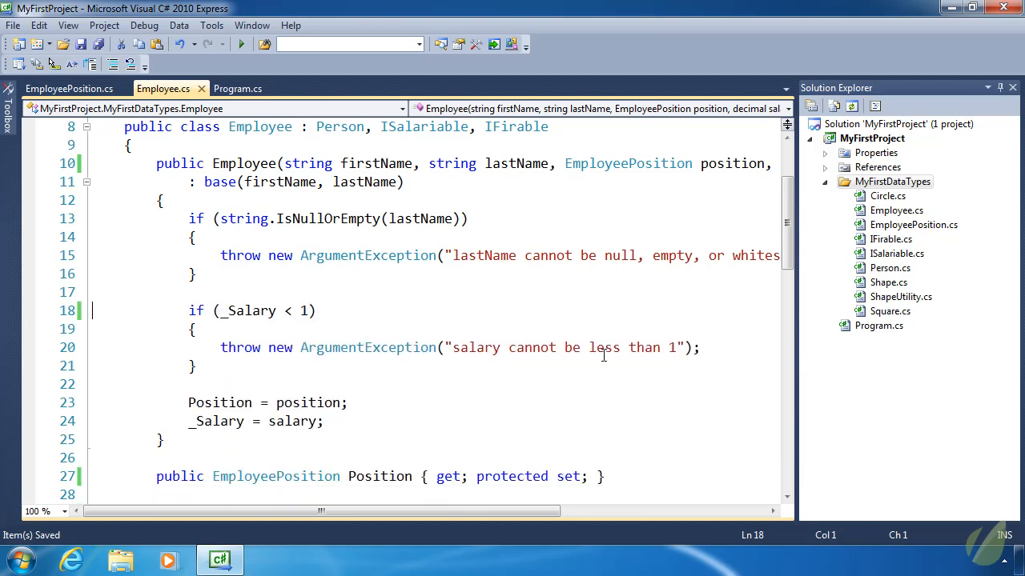
{"action": "mouse_move", "coordinate": [624, 354]}
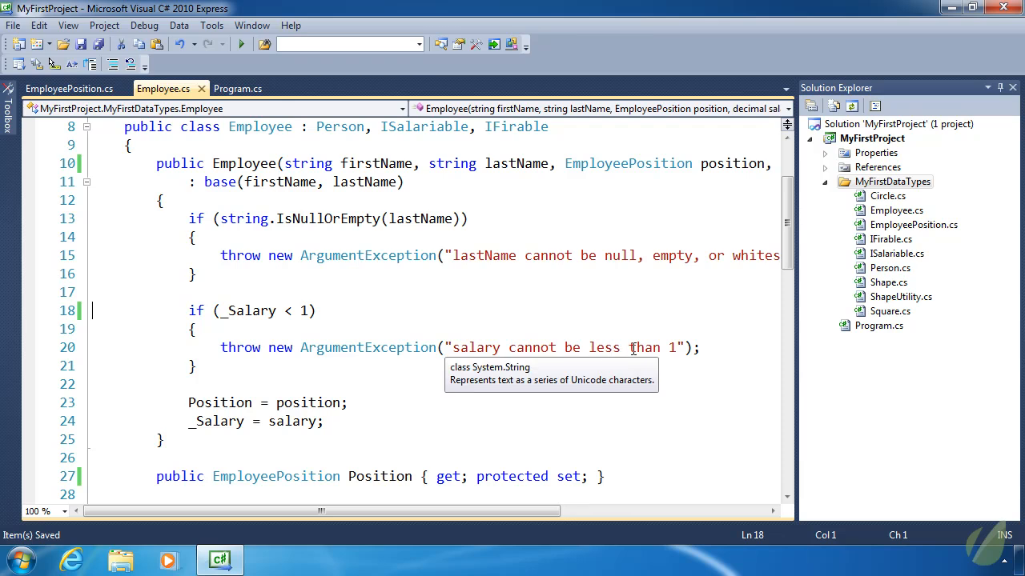
{"action": "mouse_move", "coordinate": [499, 304]}
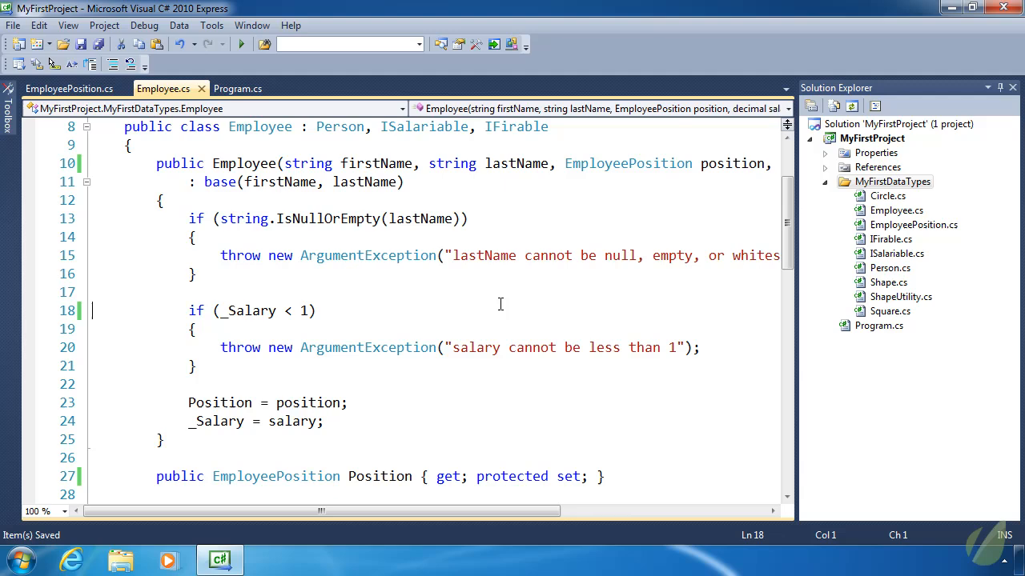
{"action": "scroll", "scroll_direction": "down", "scroll_amount": 3}
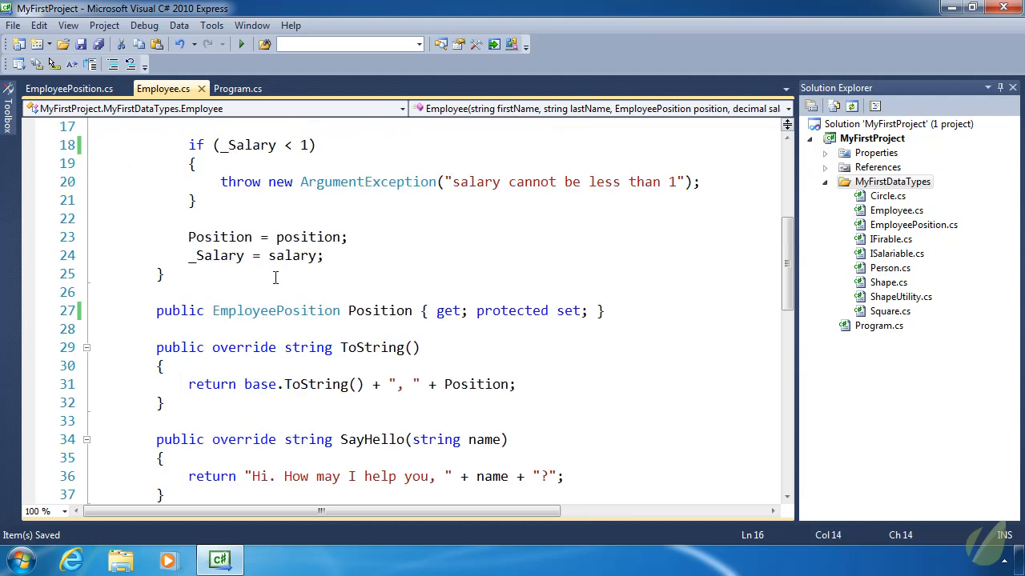
{"action": "scroll", "scroll_direction": "down", "scroll_amount": 3}
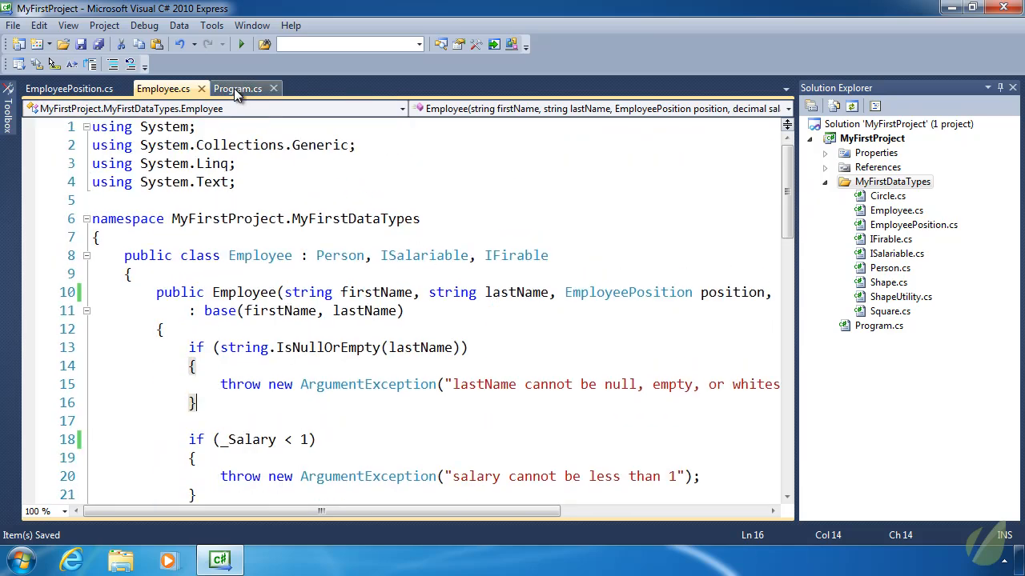
Step: In Main write Employee emp = new Employee("John", "Doe", EmployeePosition.Manager, 200000);
{"action": "left_click", "coordinate": [237, 88]}
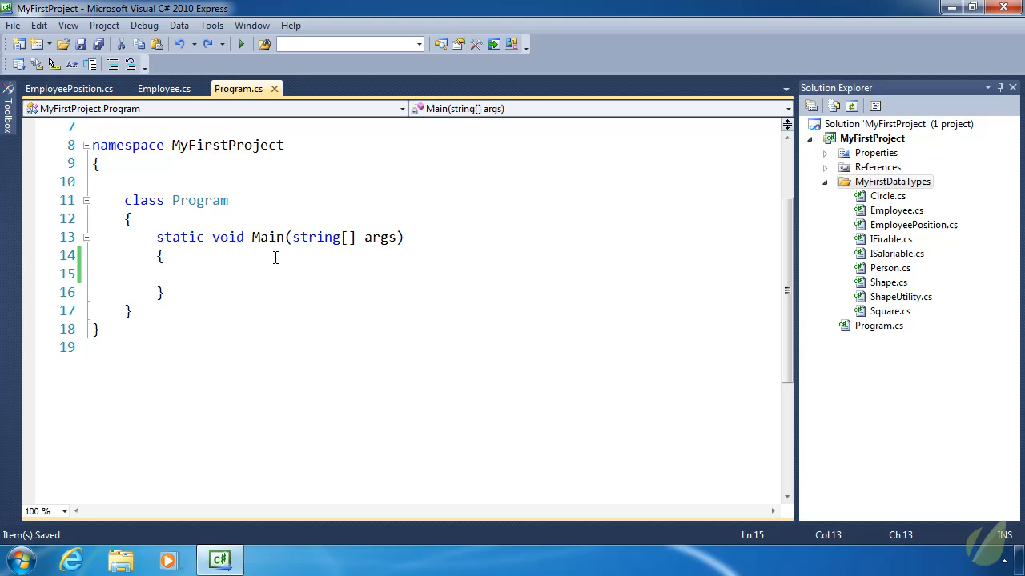
{"action": "type", "text": "Employ"}
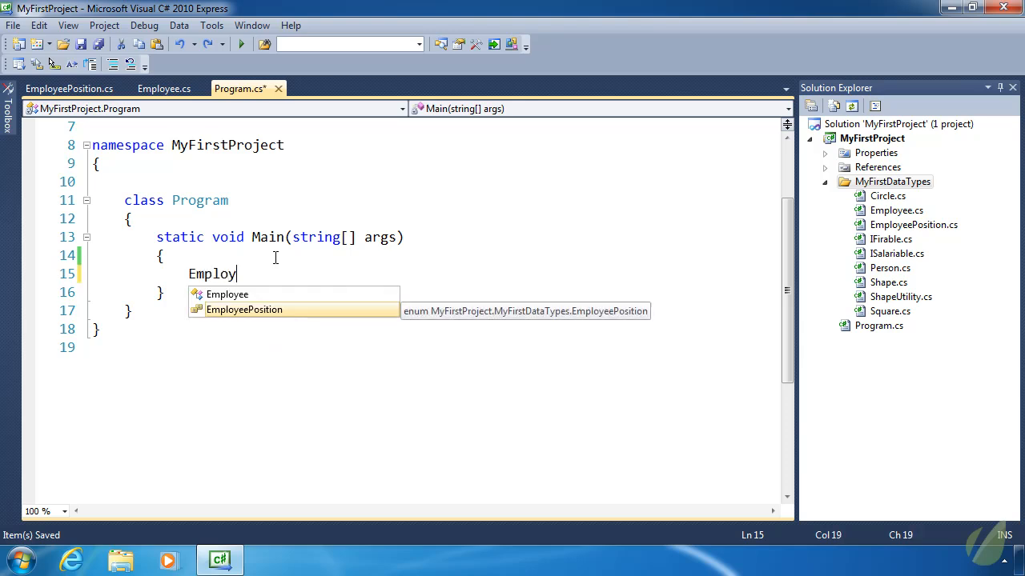
{"action": "type", "text": "ee emp"}
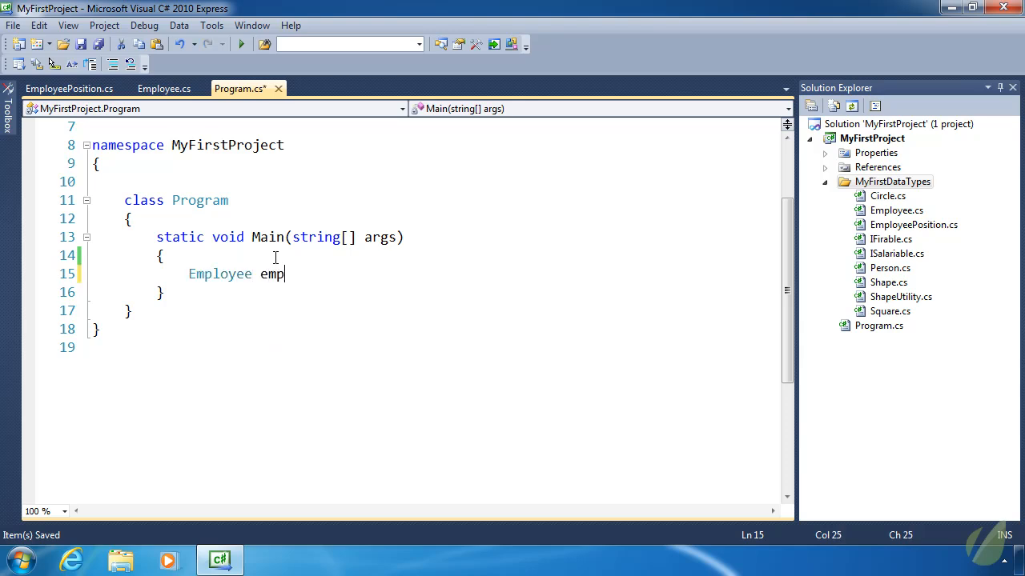
{"action": "type", "text": "= new Employee"}
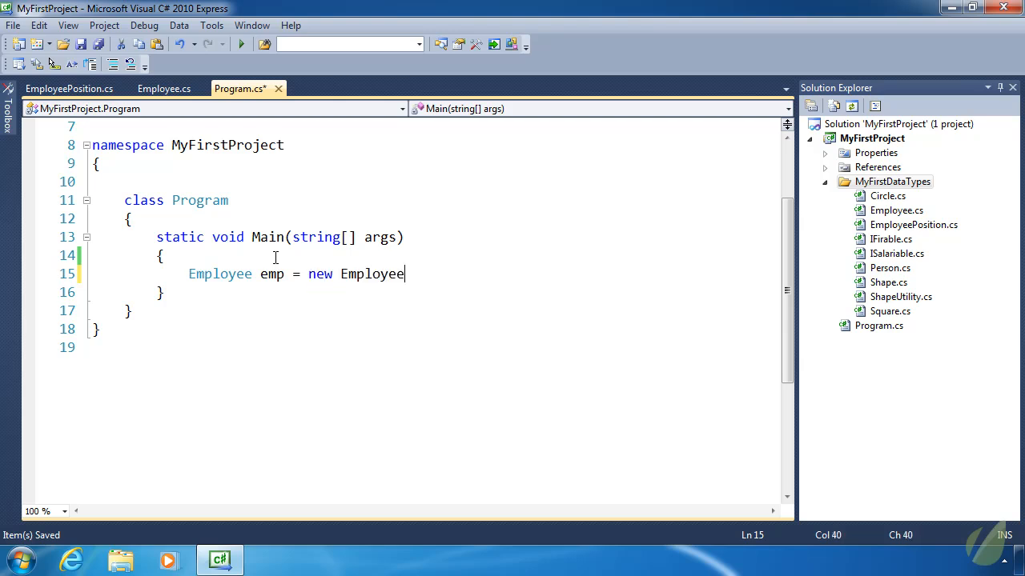
{"action": "type", "text": "(\"John"}
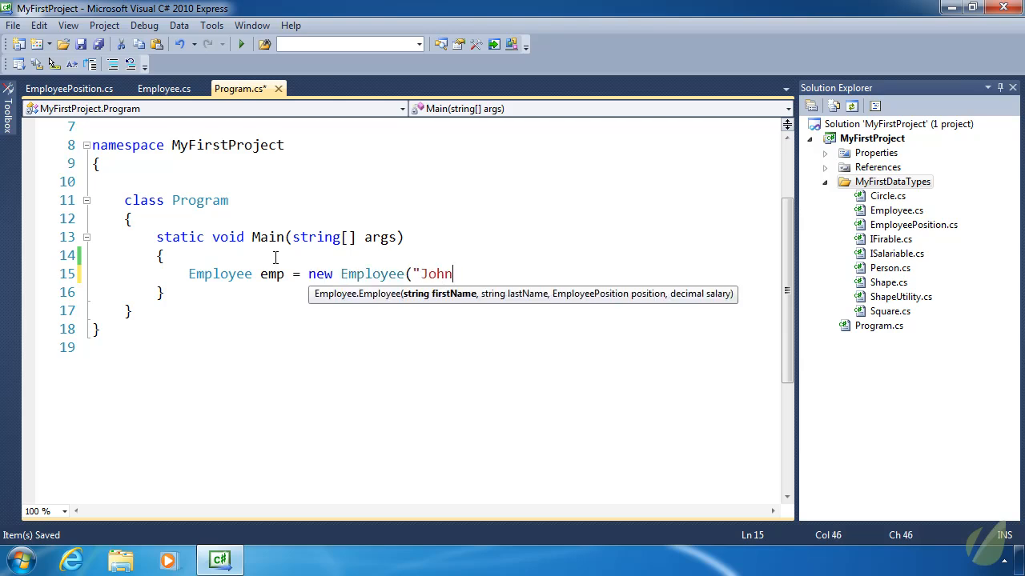
{"action": "type", "text": "\", \"Doe\""}
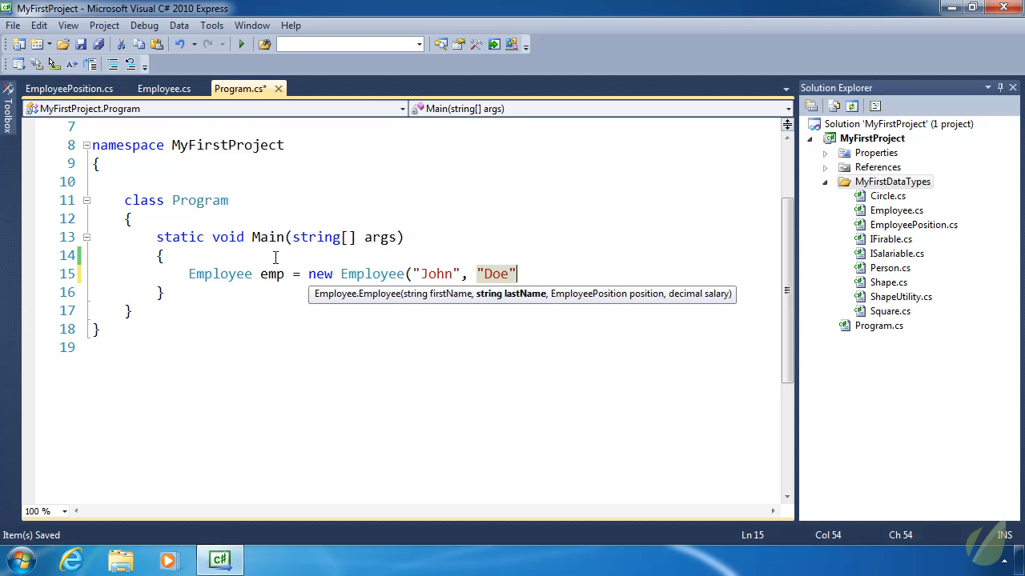
{"action": "type", "text": ", EmployeePosition.Manager,"}
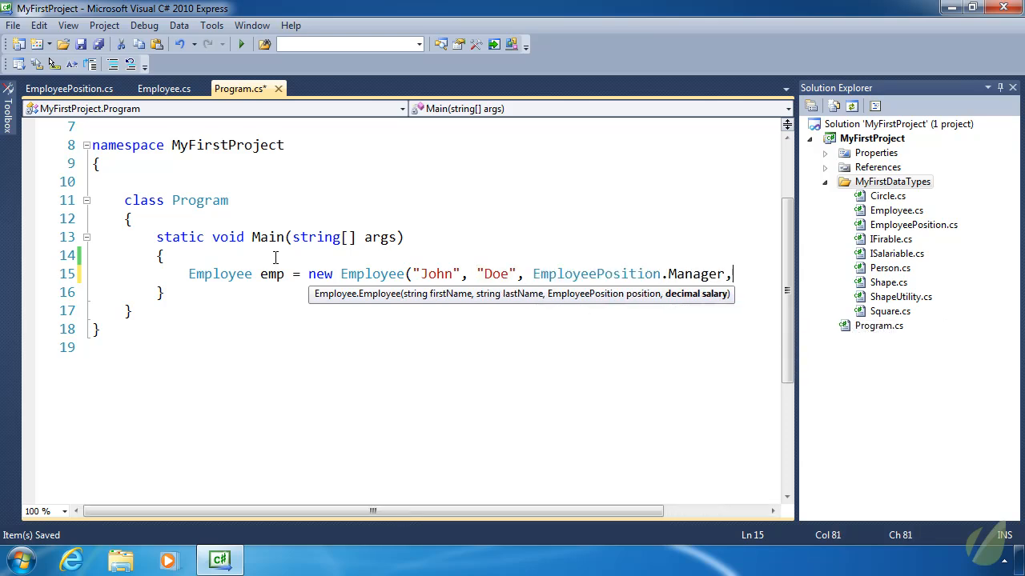
{"action": "type", "text": "200000);"}
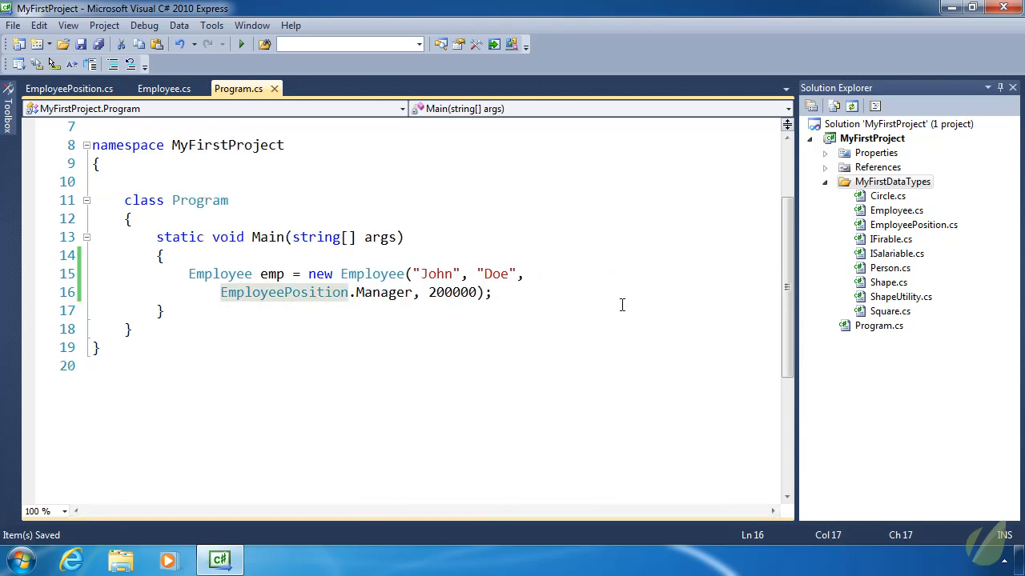
{"action": "mouse_move", "coordinate": [320, 291]}
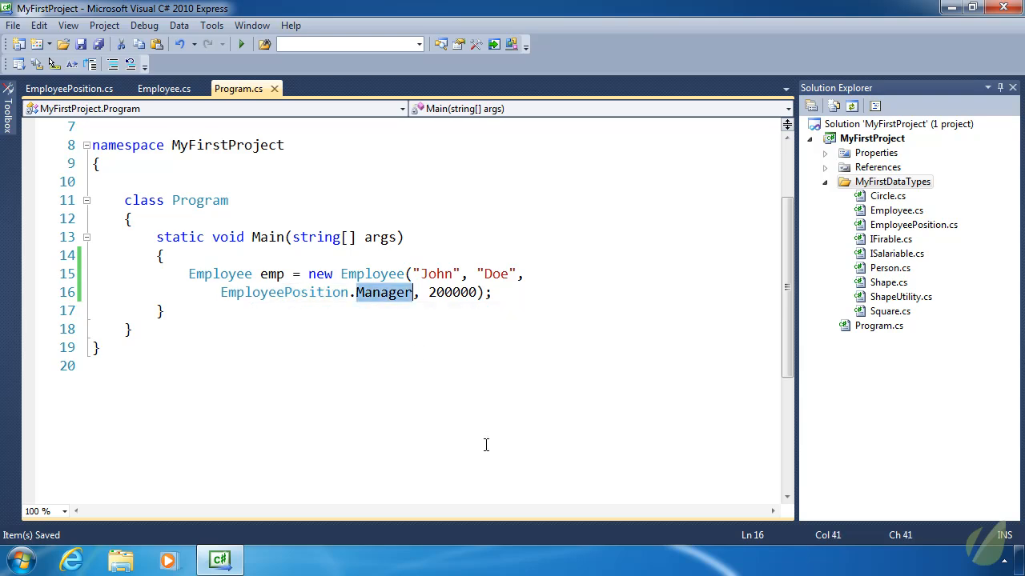
Step: Glance at the EmployeePosition enum, then review Employee.cs's position parameter and constructor
{"action": "left_click", "coordinate": [68, 88]}
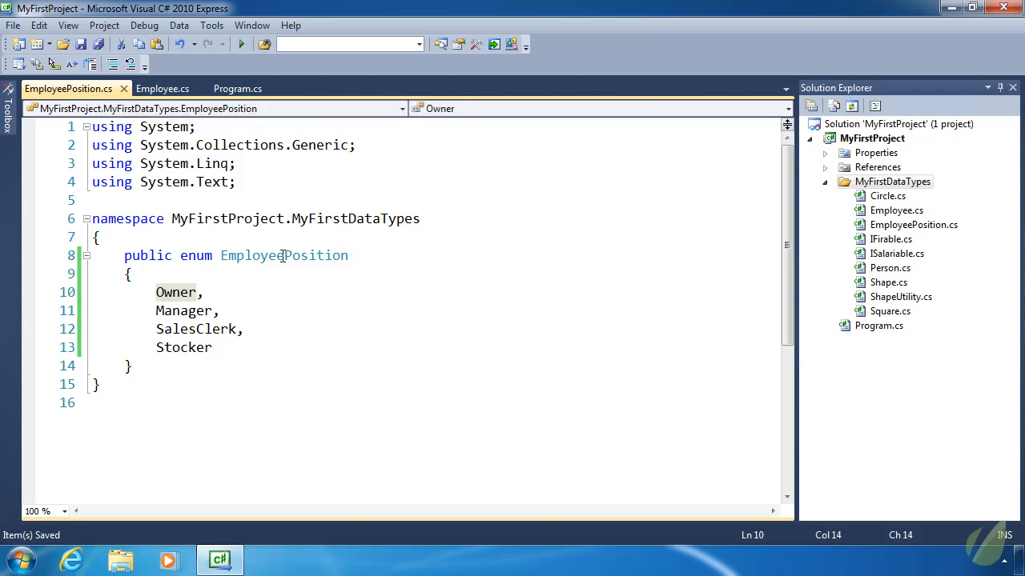
{"action": "left_click", "coordinate": [163, 88]}
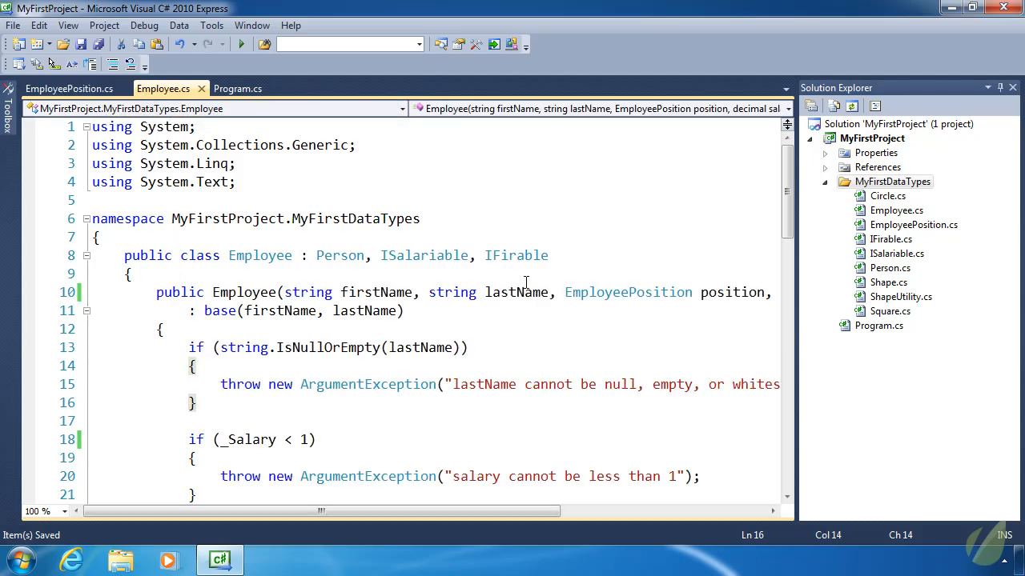
{"action": "double_click", "coordinate": [730, 292]}
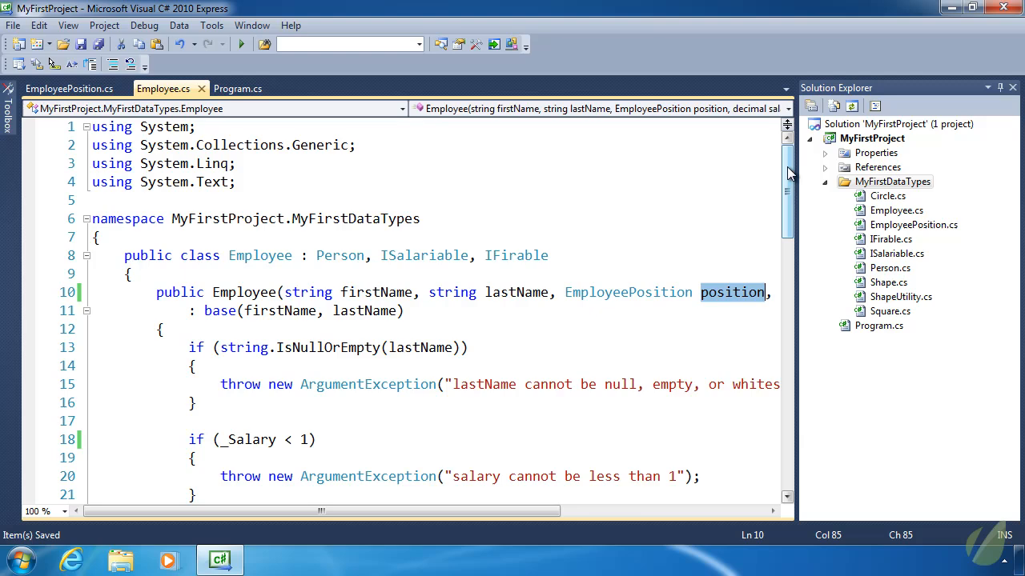
{"action": "scroll", "scroll_direction": "down", "scroll_amount": 3}
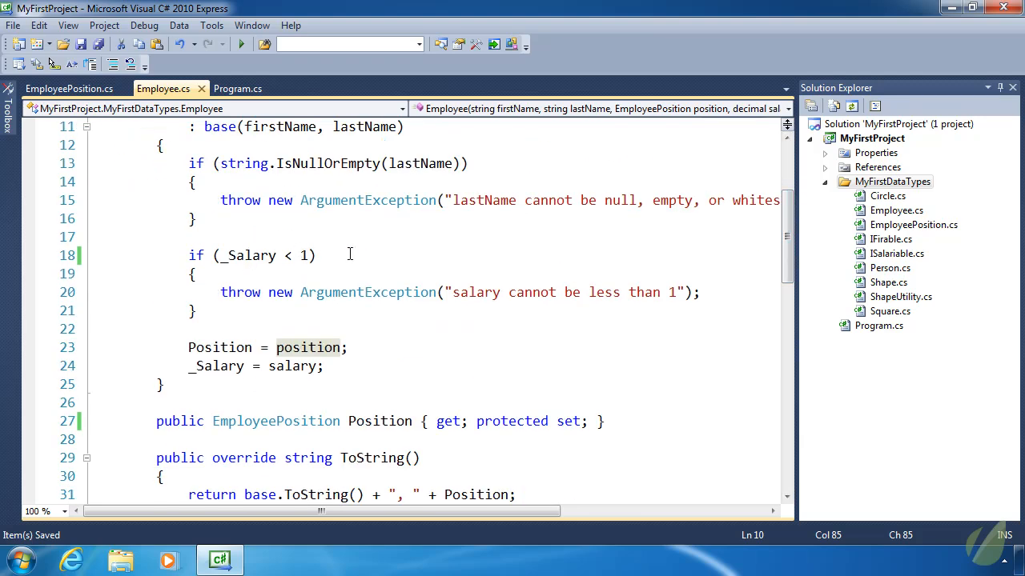